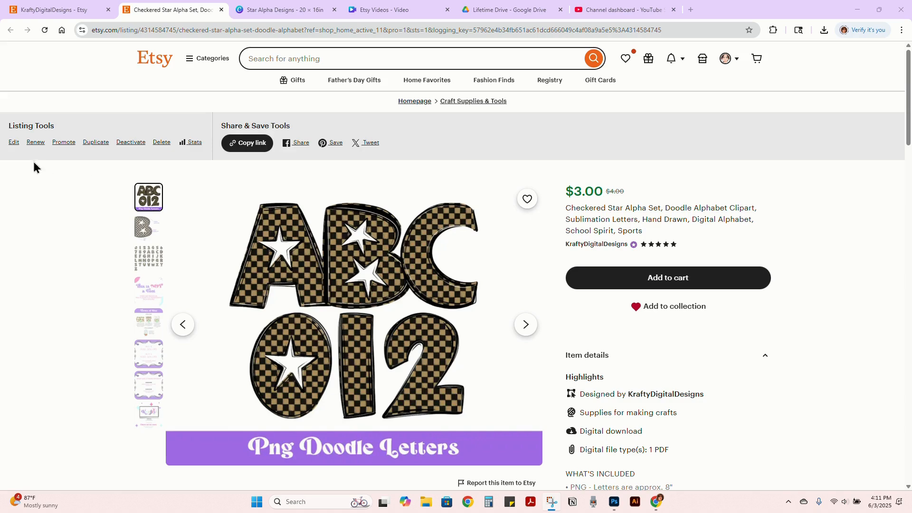
# - Review the Checkered Star Alpha Set listing editor, then go to Purchases and reviews from the account menu
pyautogui.click(13, 143)
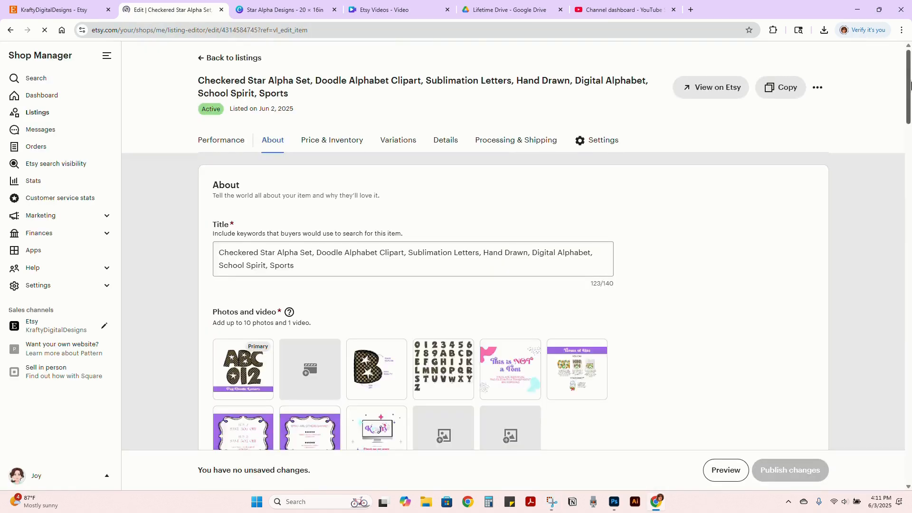
pyautogui.scroll(-3)
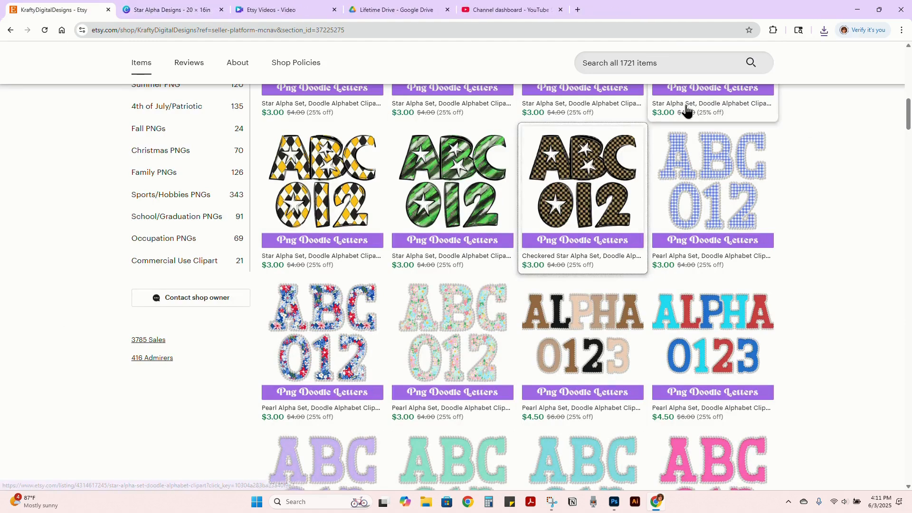
pyautogui.click(726, 58)
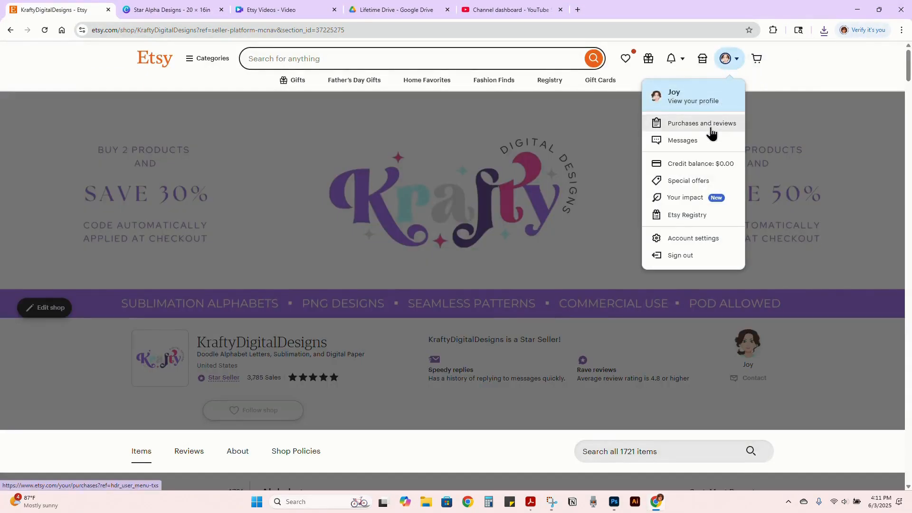
pyautogui.click(812, 53)
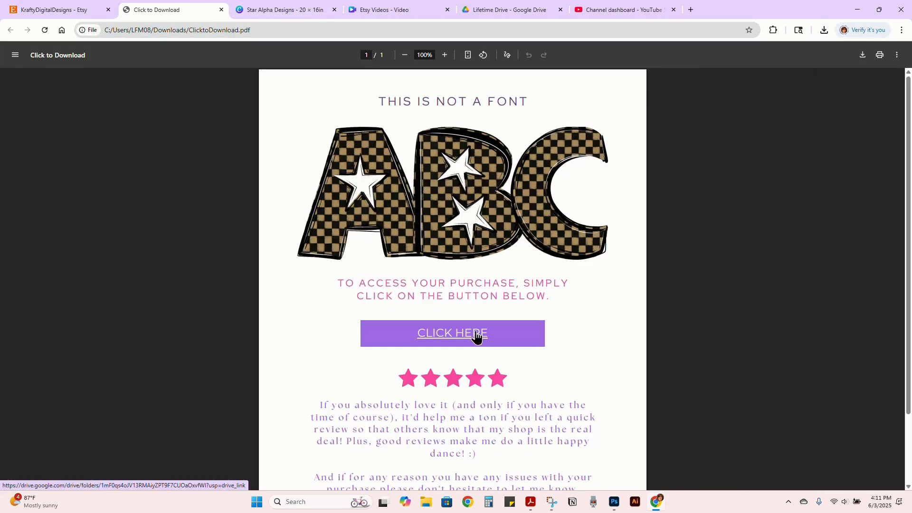
# - Follow the PDF's CLICK HERE link to the shared 068 Drive folder and download it as a zip
pyautogui.click(452, 333)
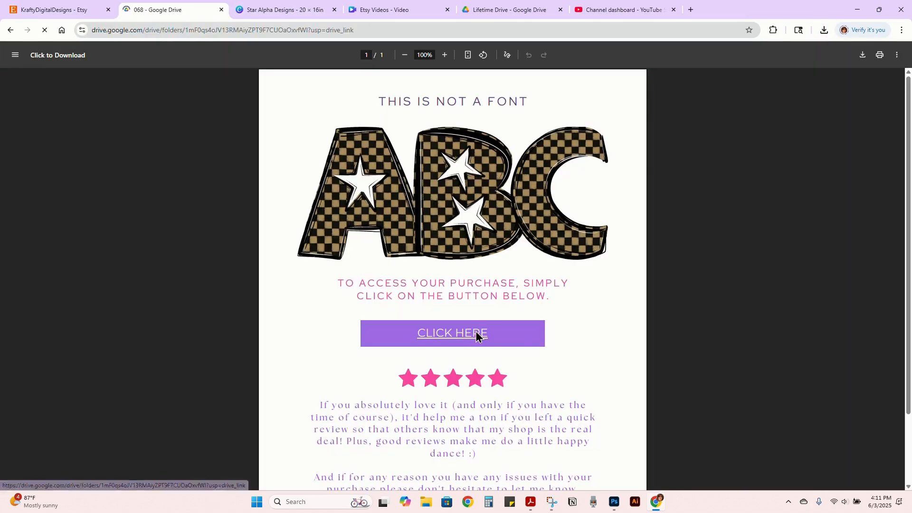
pyautogui.click(452, 332)
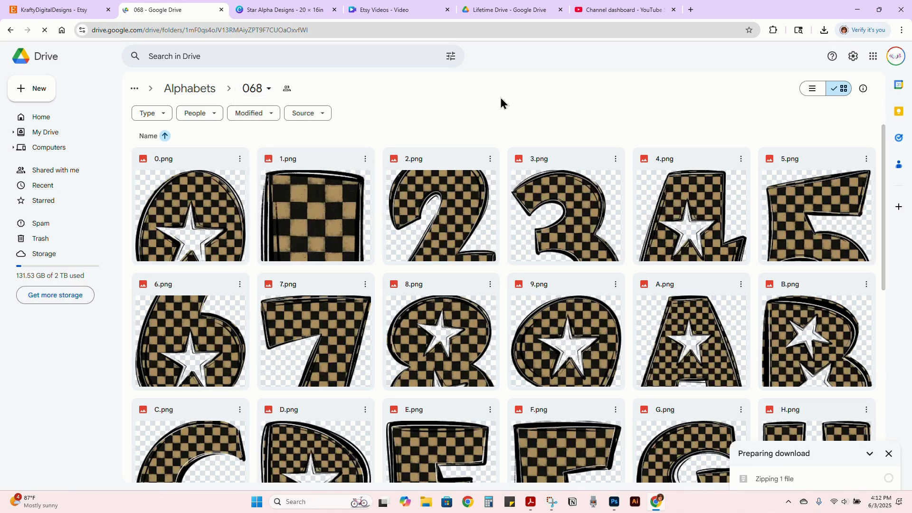
pyautogui.moveTo(375, 166)
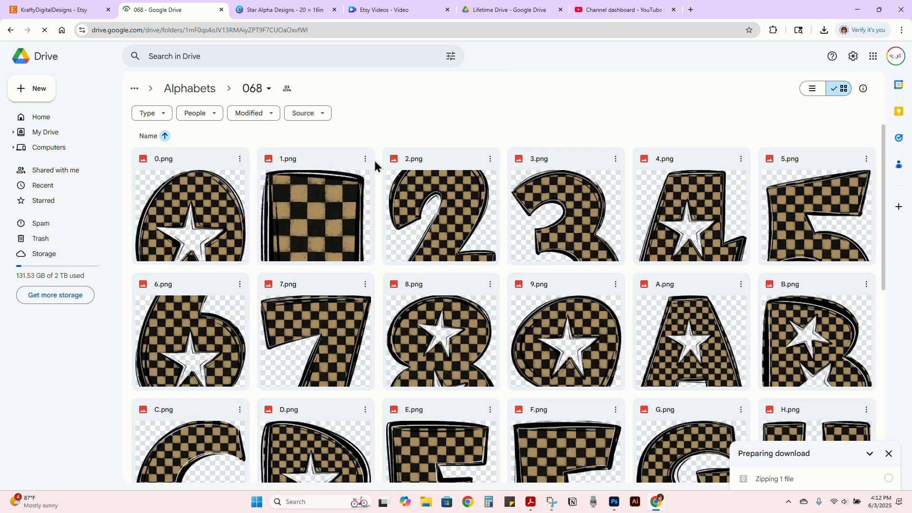
pyautogui.moveTo(511, 117)
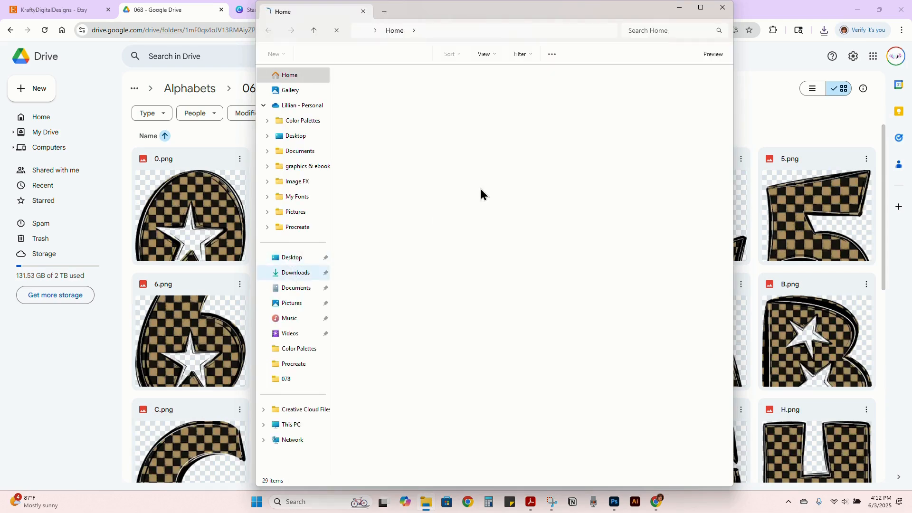
# - Extract the downloaded 068 zip's 37 files into a folder inside Downloads
pyautogui.click(295, 273)
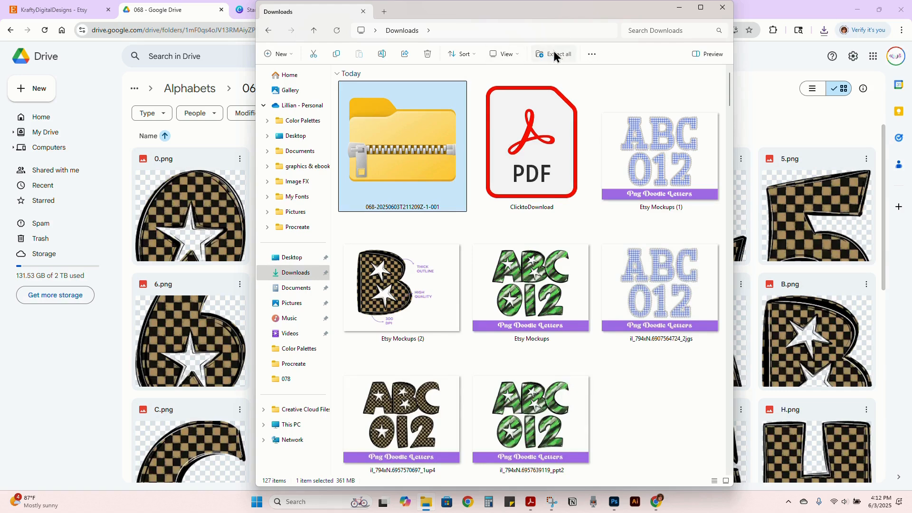
pyautogui.click(557, 54)
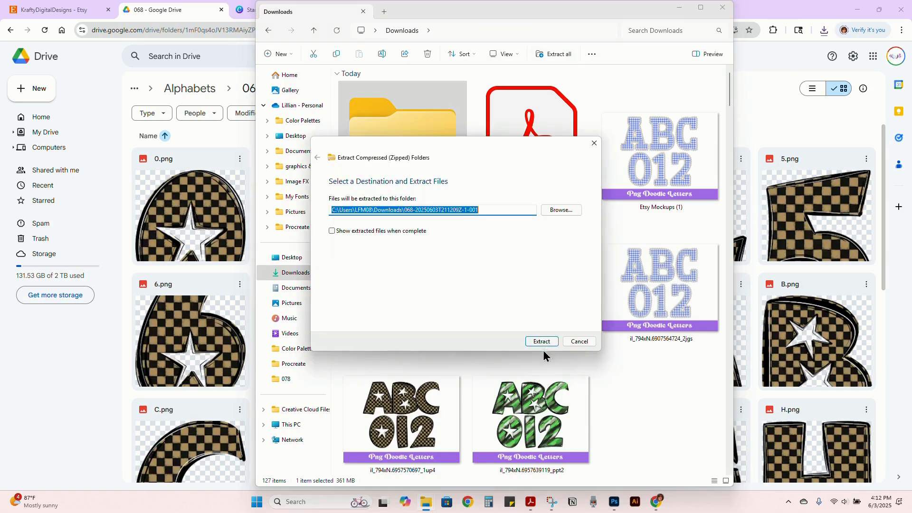
pyautogui.click(541, 341)
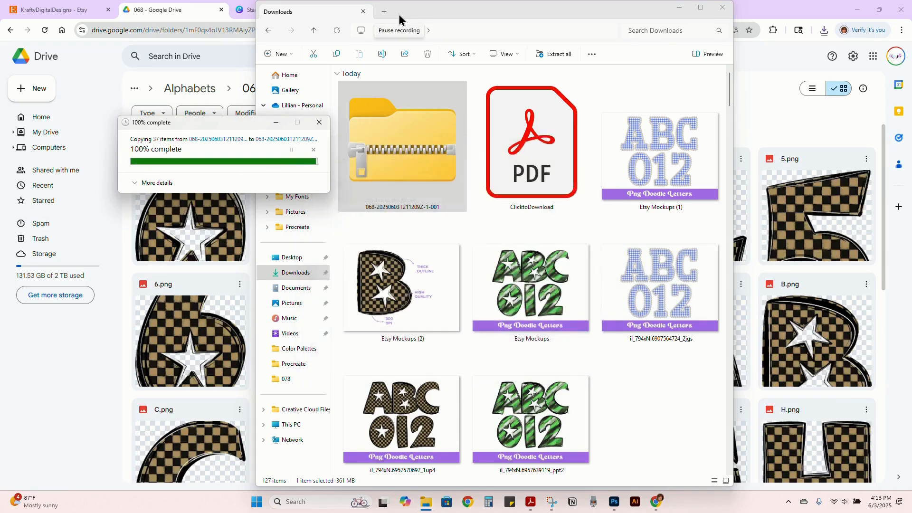
pyautogui.click(285, 10)
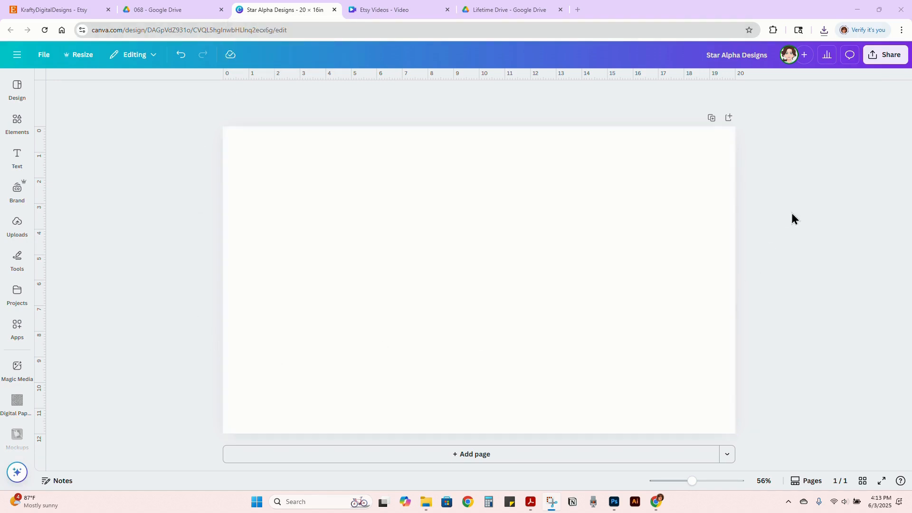
pyautogui.moveTo(205, 115)
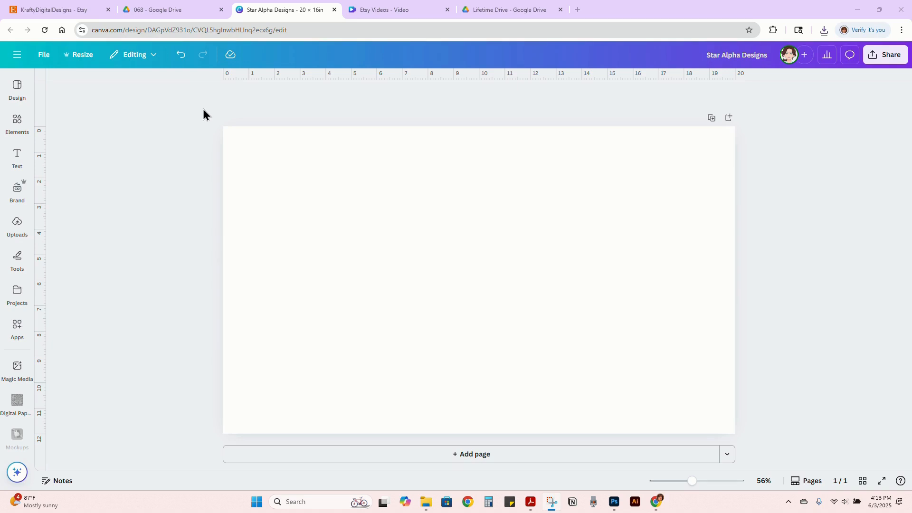
# - Check the Uploads library and dismiss the file picker without uploading anything
pyautogui.click(18, 293)
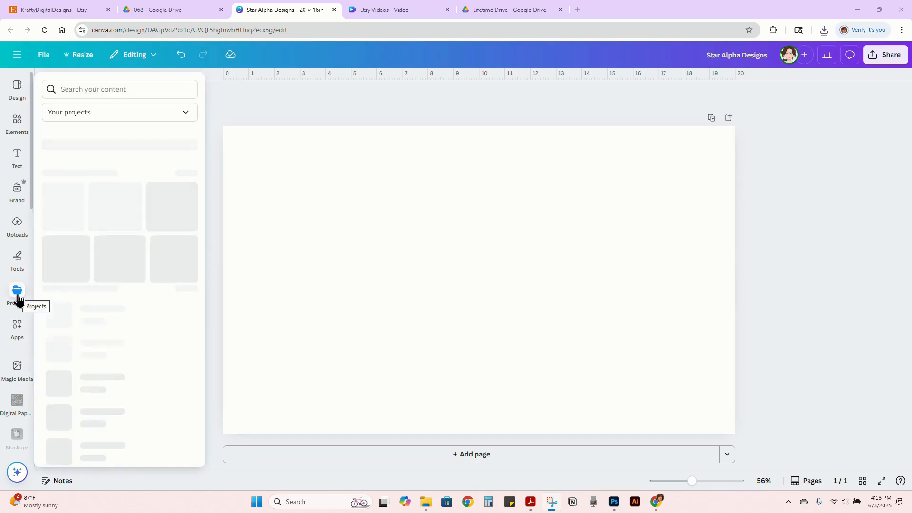
pyautogui.click(18, 226)
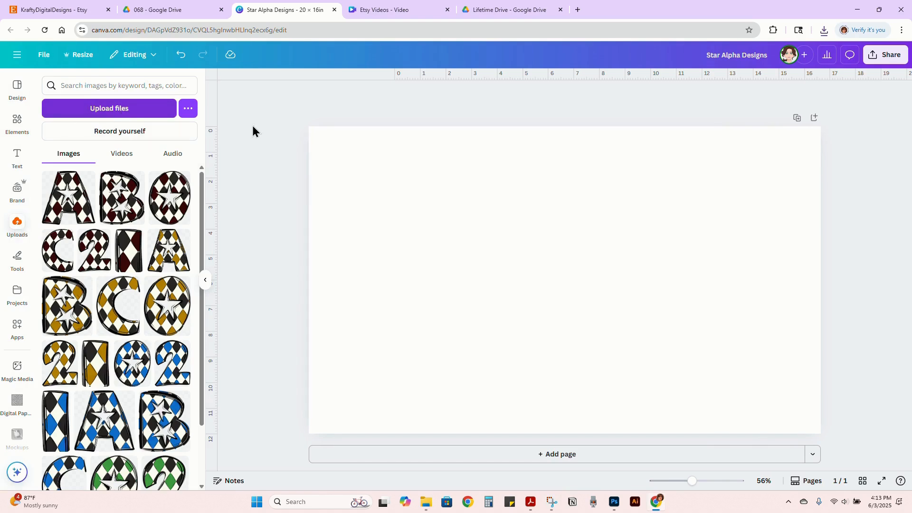
pyautogui.click(109, 108)
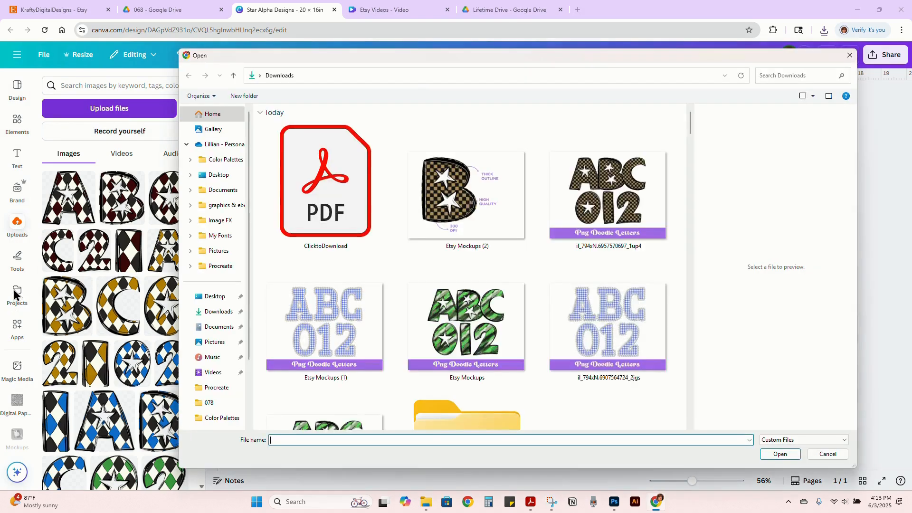
pyautogui.click(826, 454)
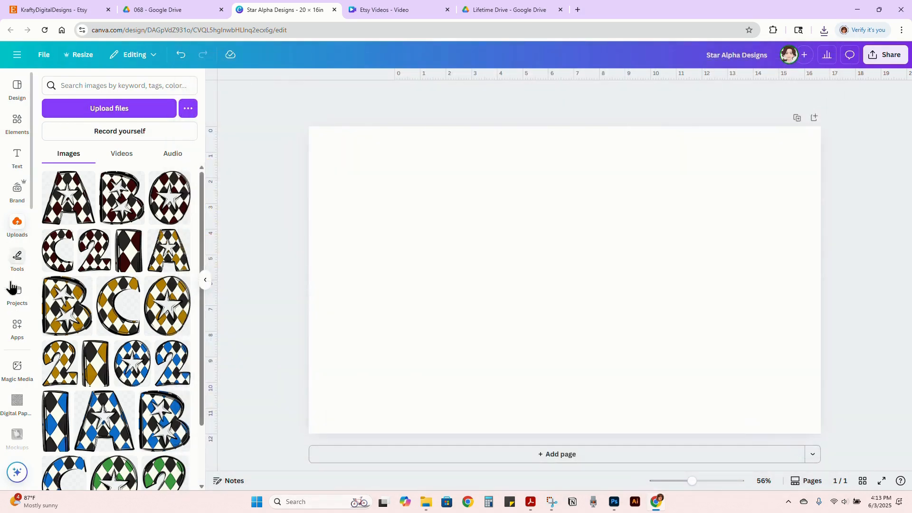
# - Navigate Projects > Completed Alphabets > 068 zip folder > 068 to show the letter images
pyautogui.click(17, 293)
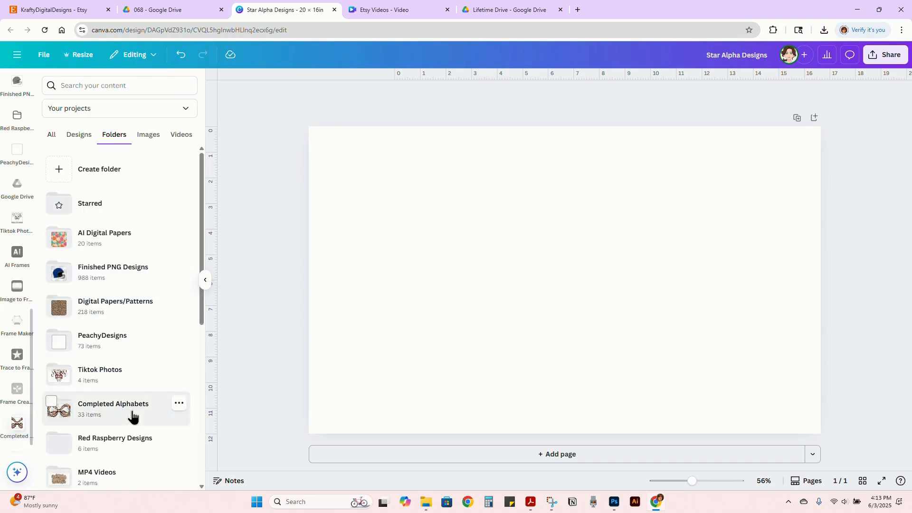
pyautogui.click(113, 407)
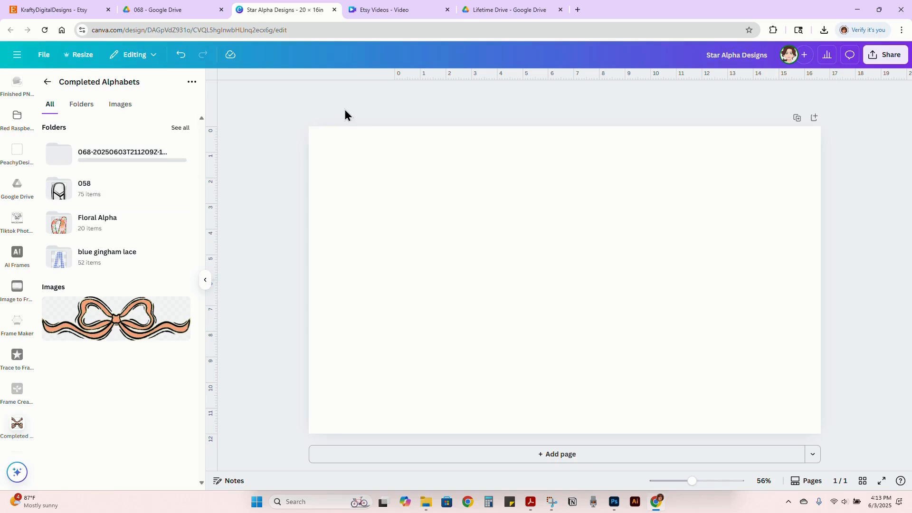
pyautogui.click(122, 152)
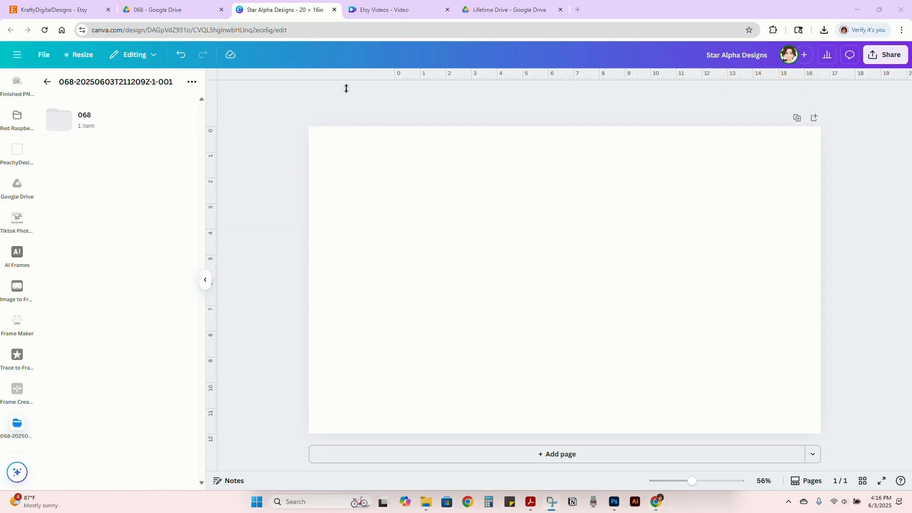
pyautogui.click(84, 119)
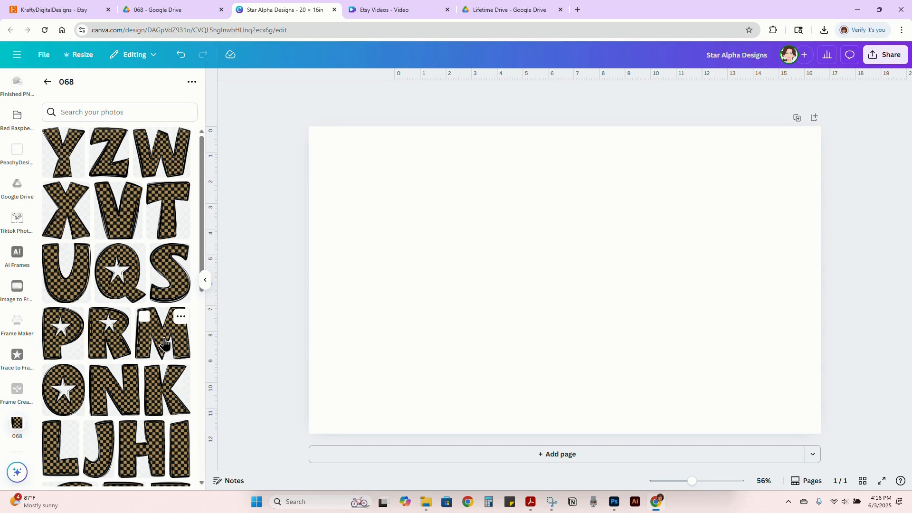
# - Place the checkered A, shrink it and set it beside the M
pyautogui.click(166, 337)
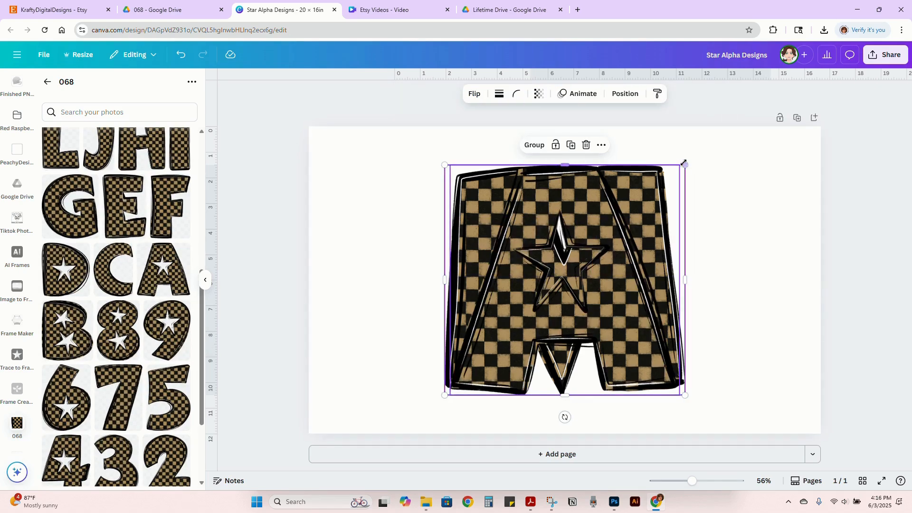
pyautogui.moveTo(684, 163); pyautogui.dragTo(586, 200)
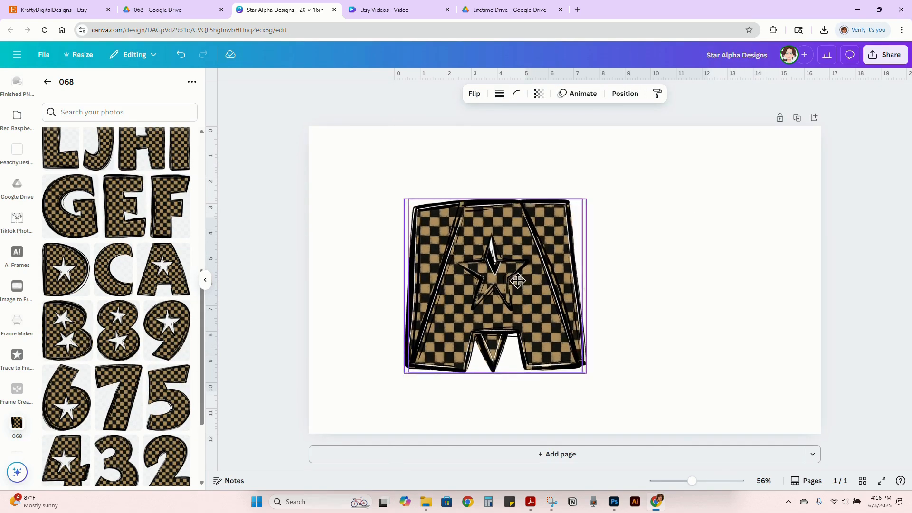
pyautogui.moveTo(517, 281); pyautogui.dragTo(410, 281)
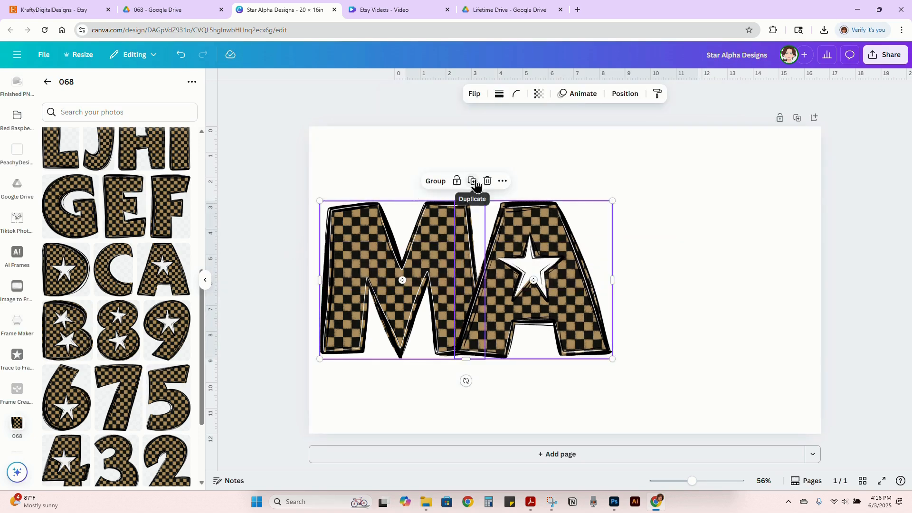
# - Duplicate the MA pair and fit all four MAMA letters across the page width
pyautogui.click(472, 181)
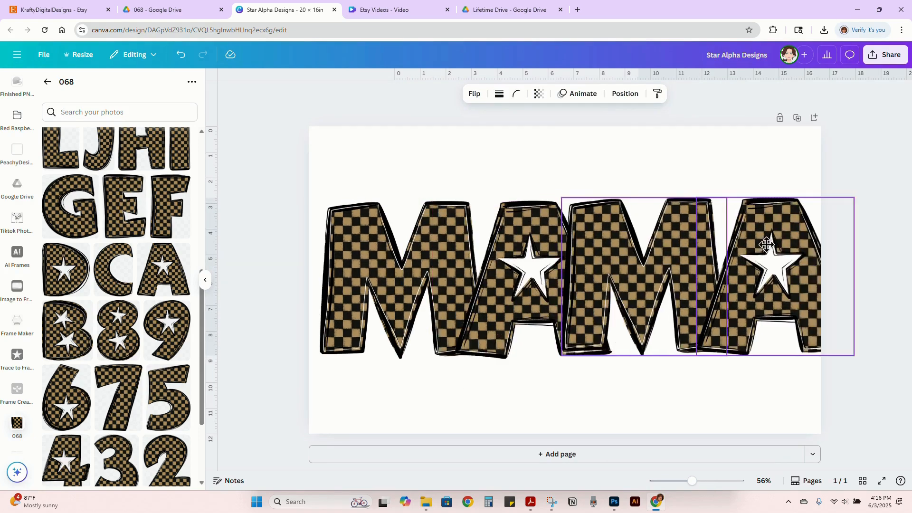
pyautogui.moveTo(768, 243); pyautogui.dragTo(778, 252)
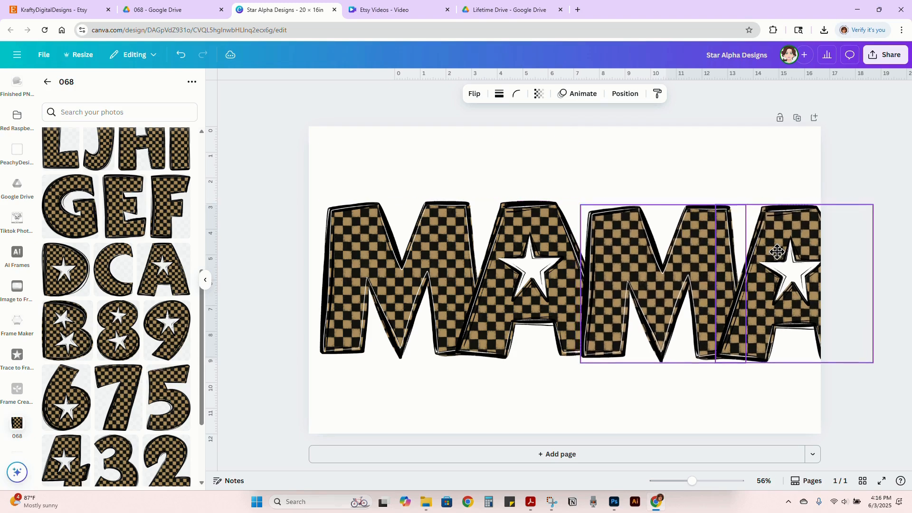
pyautogui.moveTo(778, 251); pyautogui.dragTo(775, 247)
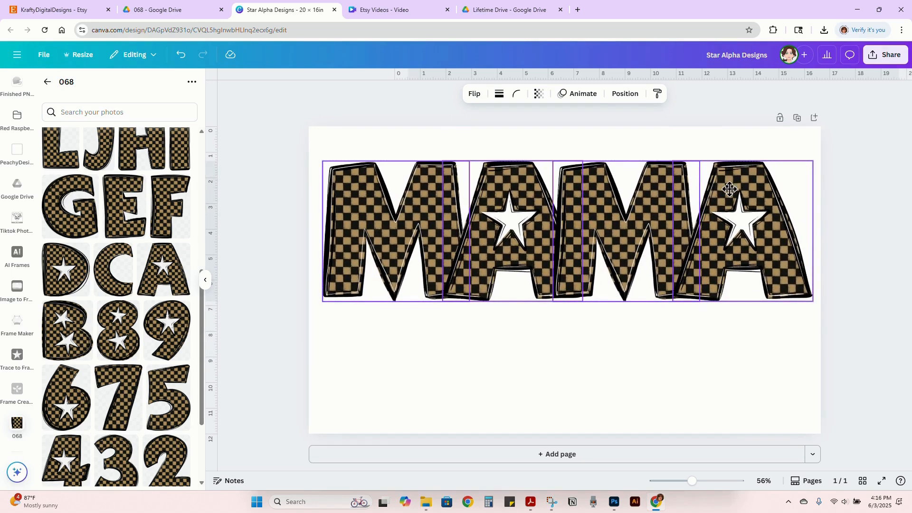
pyautogui.click(853, 202)
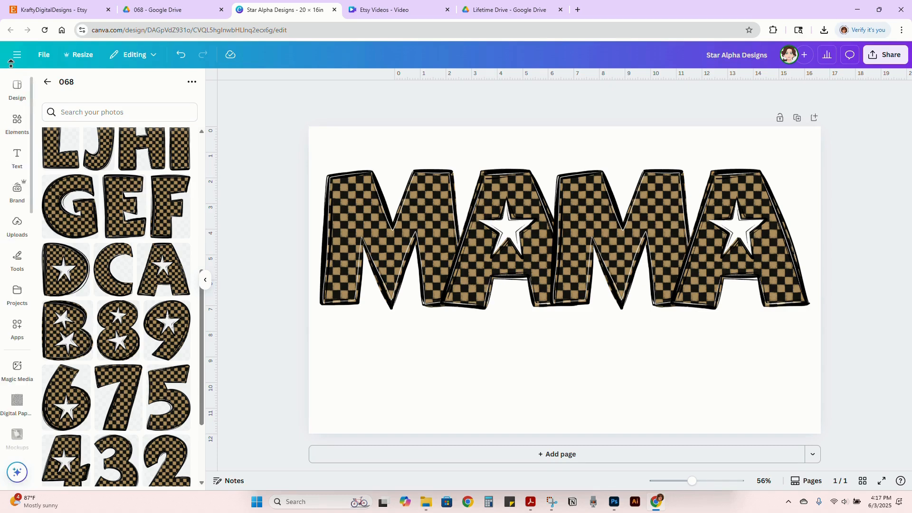
# - Add a subtitle reading "my heart is on that field" and move it below MAMA
pyautogui.click(17, 158)
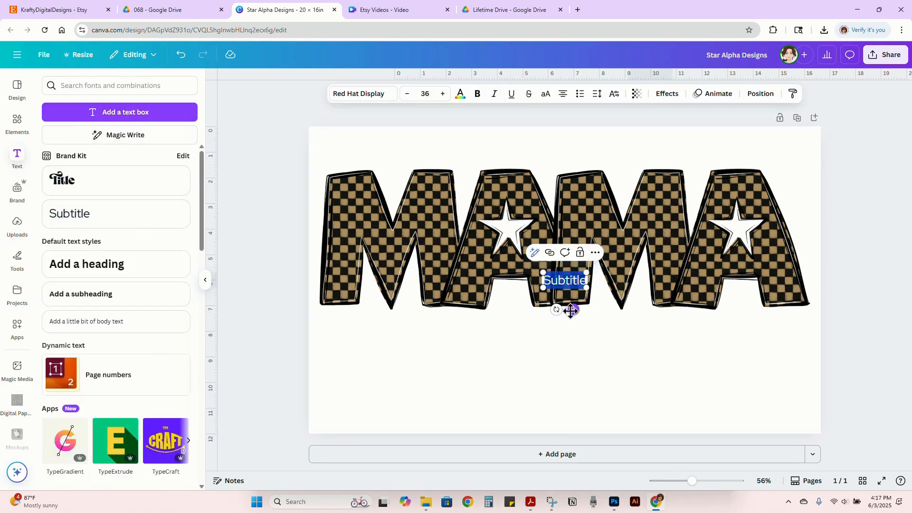
pyautogui.moveTo(564, 281); pyautogui.dragTo(564, 331)
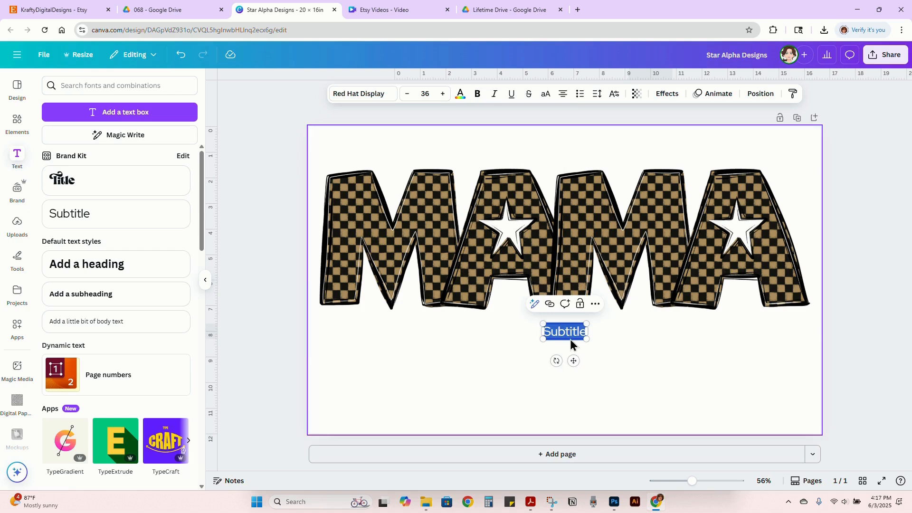
pyautogui.moveTo(550, 340)
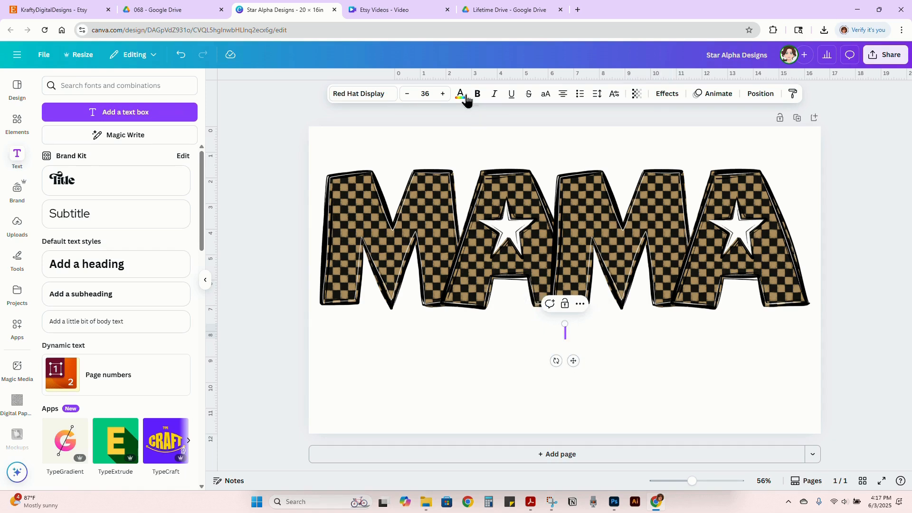
pyautogui.click(459, 93)
pyautogui.write('my heart is on that field')
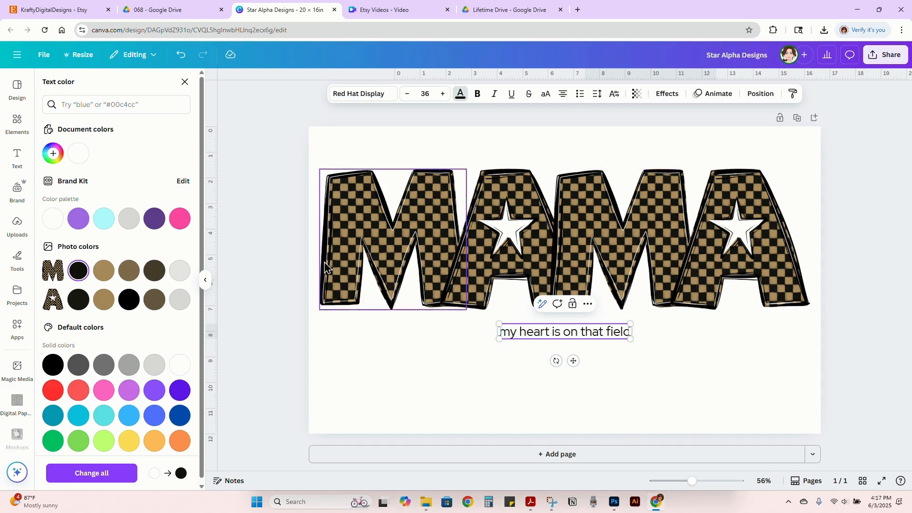
# - Set the caption in Butter Cake script and enlarge it to span under MAMA
pyautogui.click(360, 94)
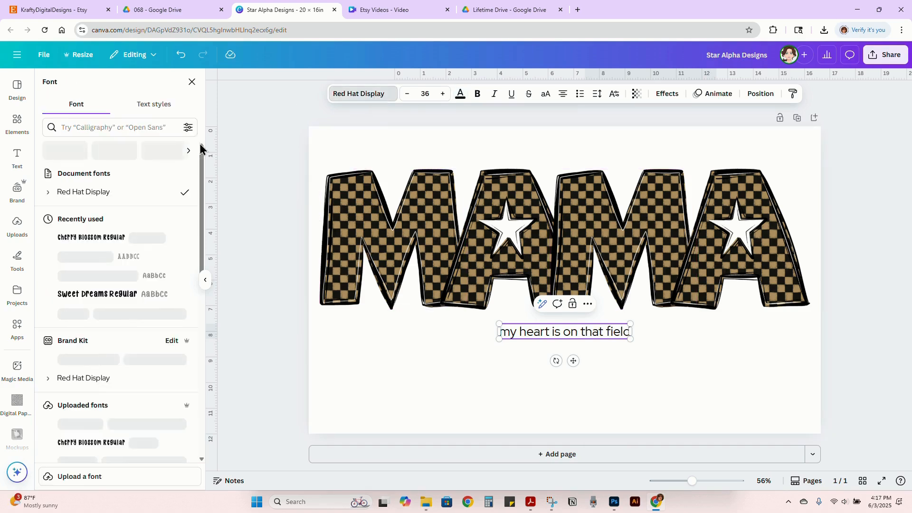
pyautogui.scroll(-3)
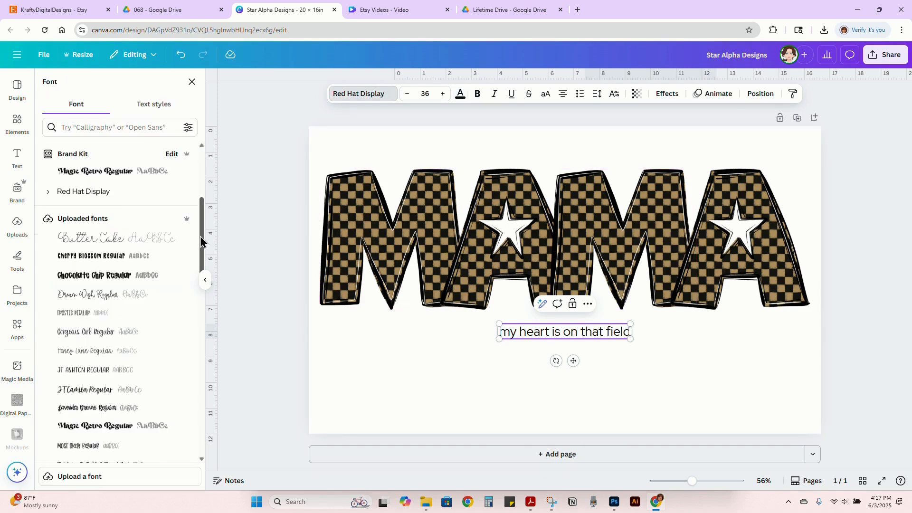
pyautogui.click(90, 239)
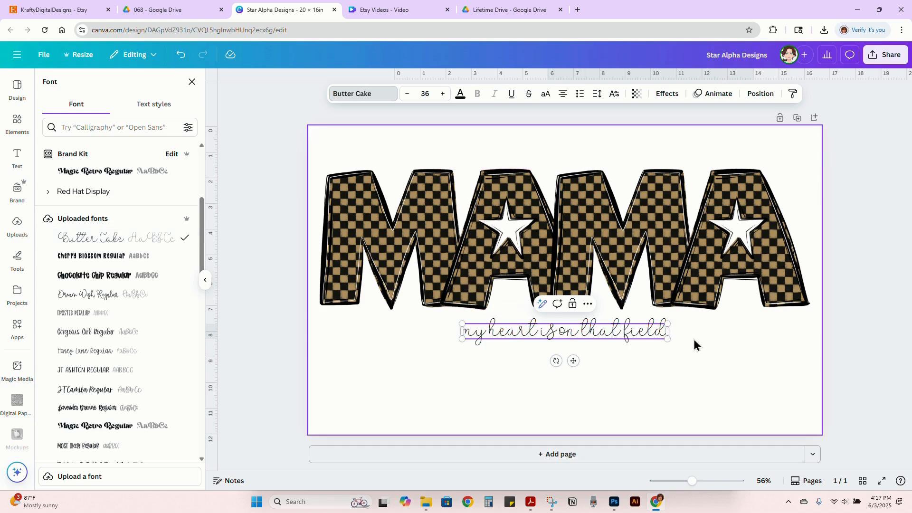
pyautogui.moveTo(668, 342); pyautogui.dragTo(780, 347)
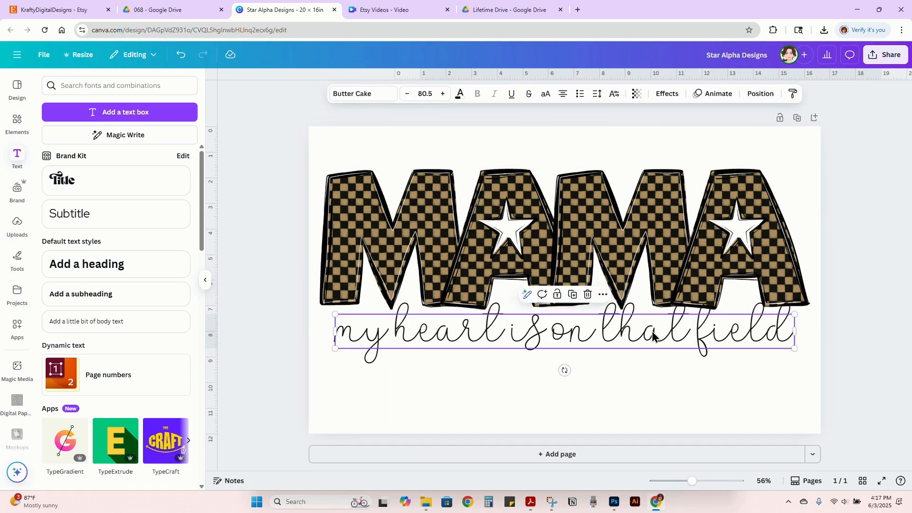
# - On page 2, pull N letters from the 068 uploads folder beside each A to spell NANA
pyautogui.click(558, 406)
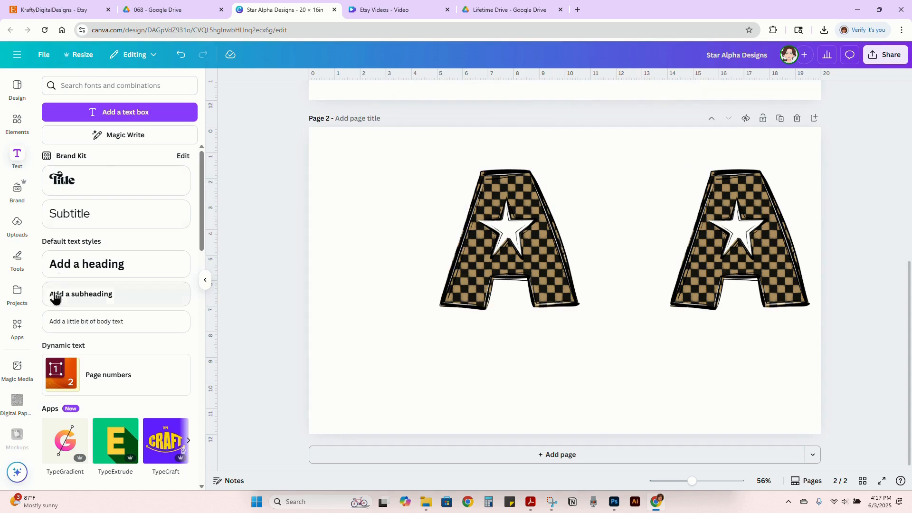
pyautogui.click(17, 293)
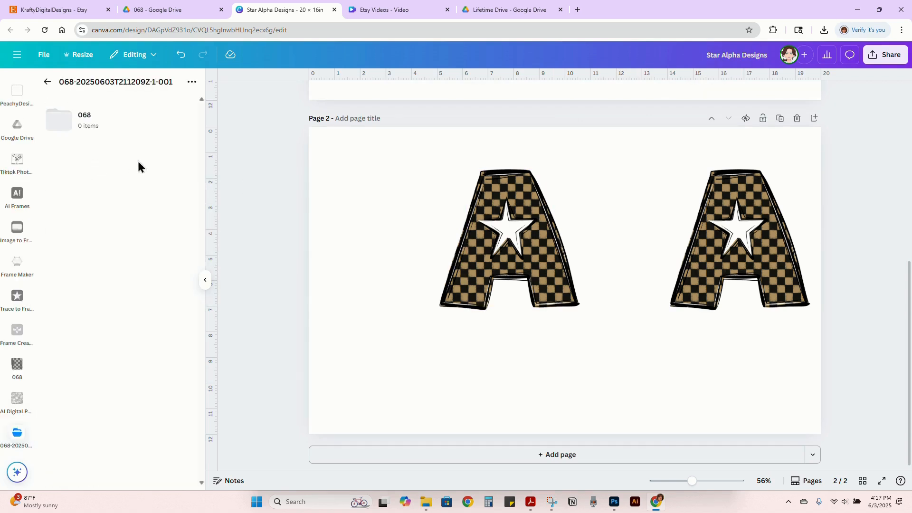
pyautogui.click(58, 120)
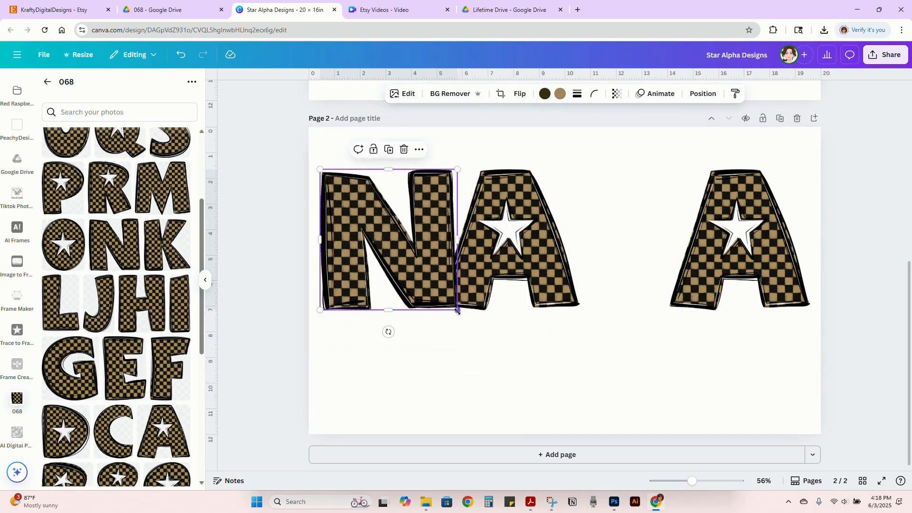
pyautogui.moveTo(388, 239); pyautogui.dragTo(395, 244)
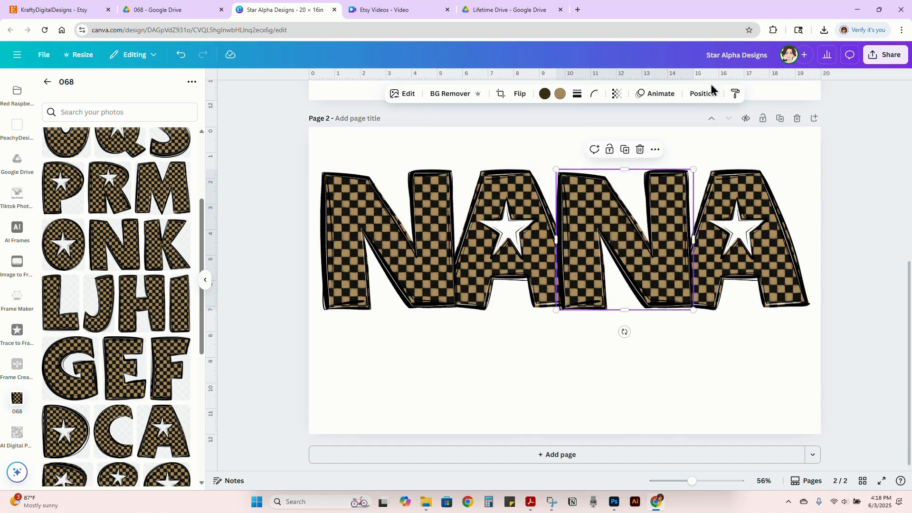
pyautogui.moveTo(613, 186)
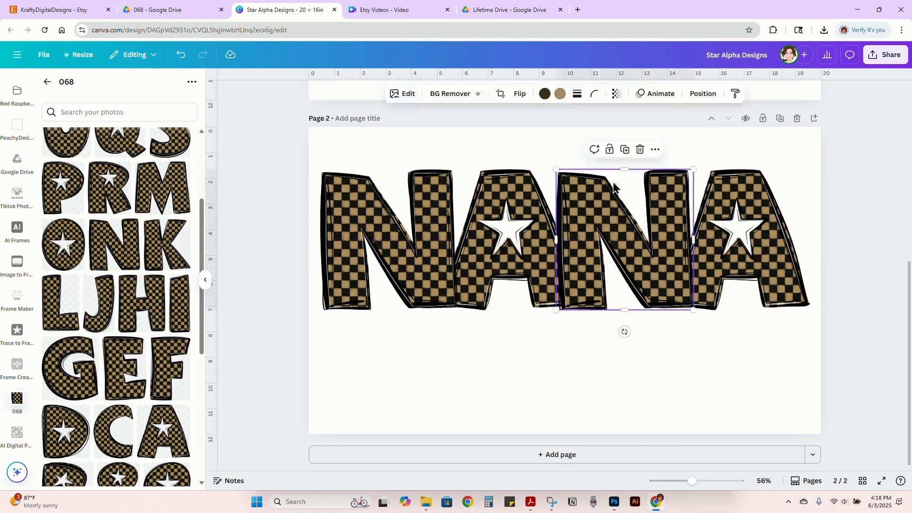
# - Show the Layers list under Position and return to page 1 with nothing selected
pyautogui.click(702, 93)
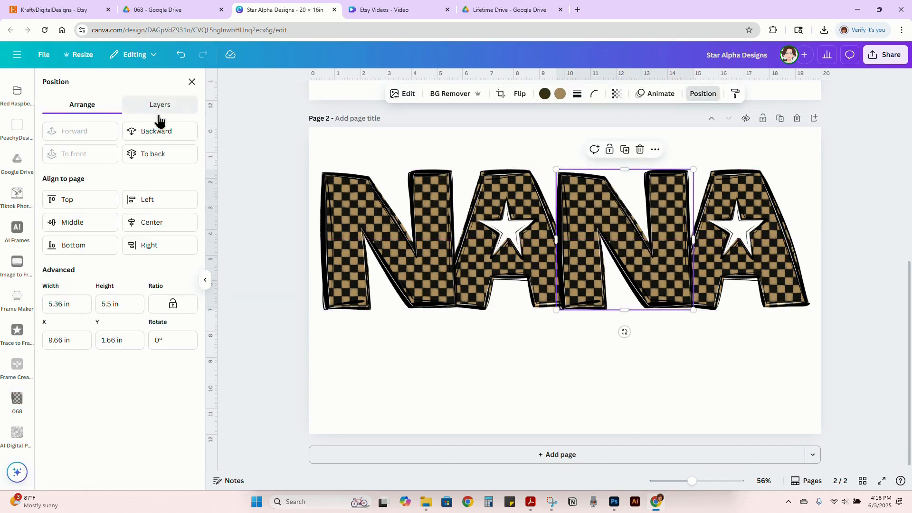
pyautogui.click(160, 104)
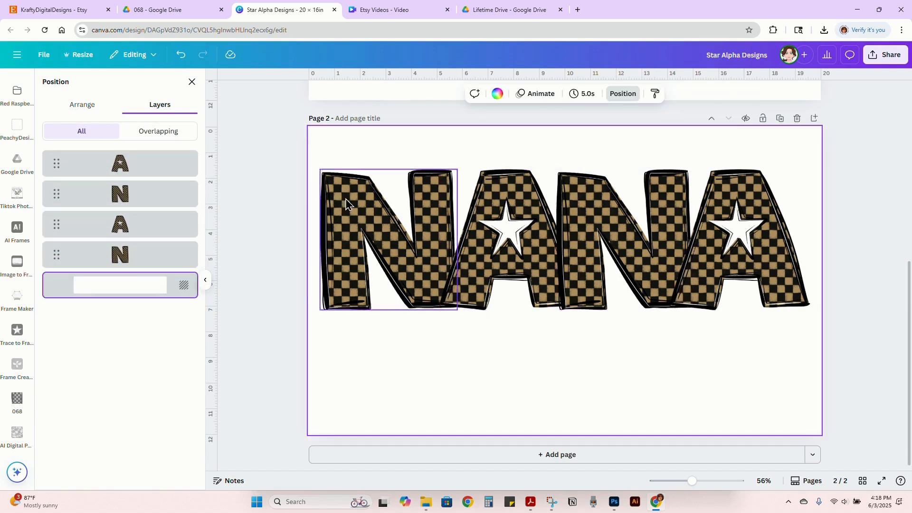
pyautogui.click(291, 156)
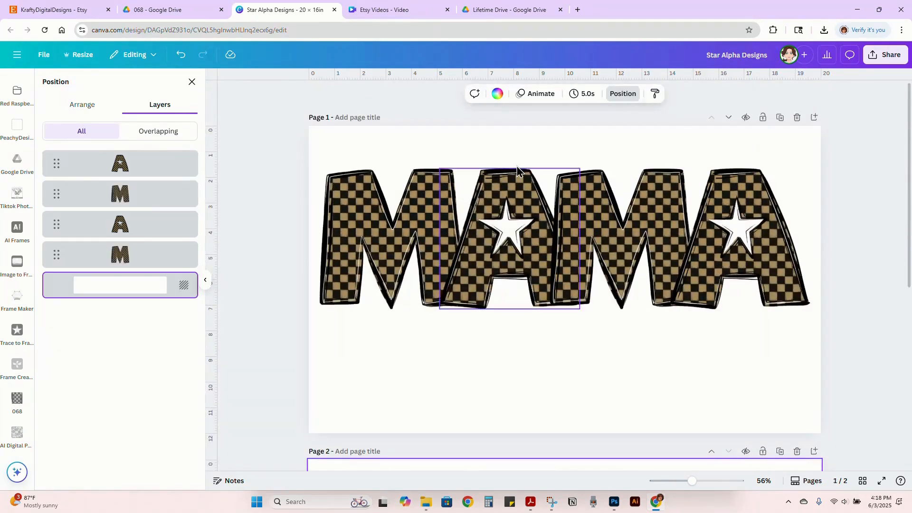
pyautogui.click(259, 140)
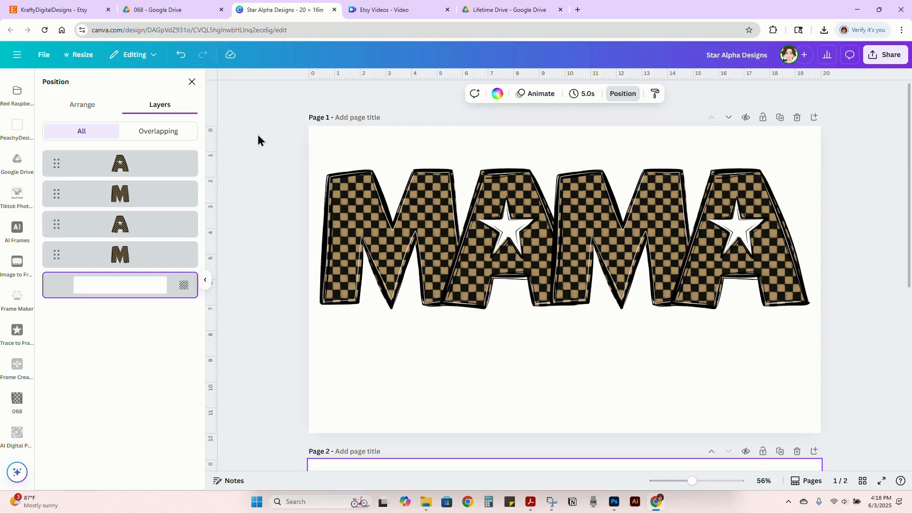
# - Download the selected MAMA letters as a PNG with a transparent background
pyautogui.rightClick(751, 209)
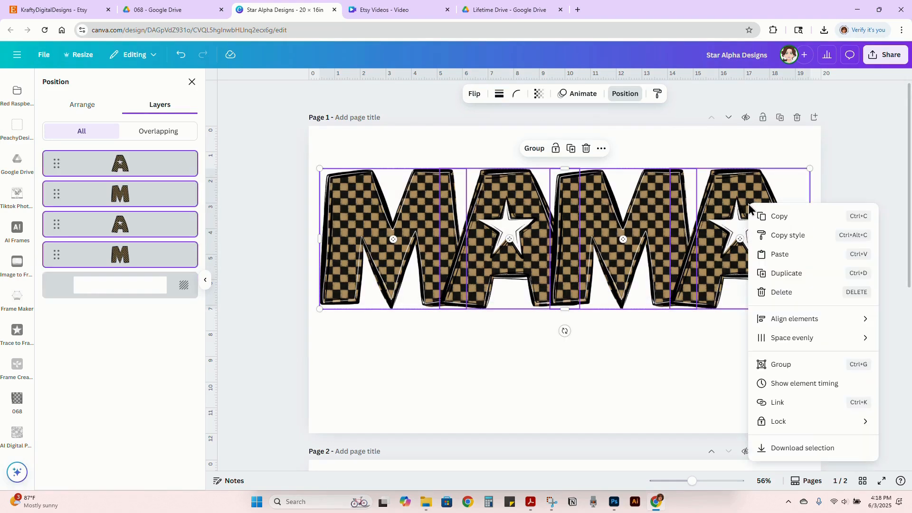
pyautogui.click(803, 448)
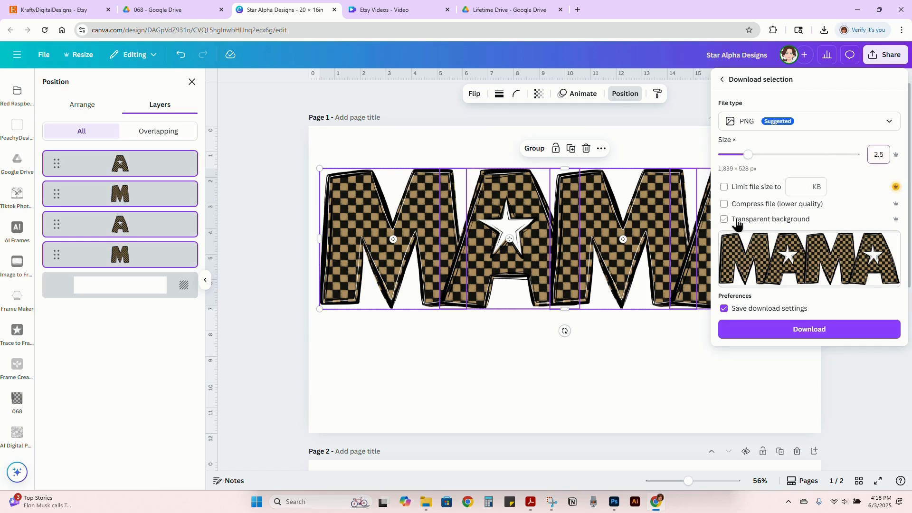
pyautogui.click(808, 328)
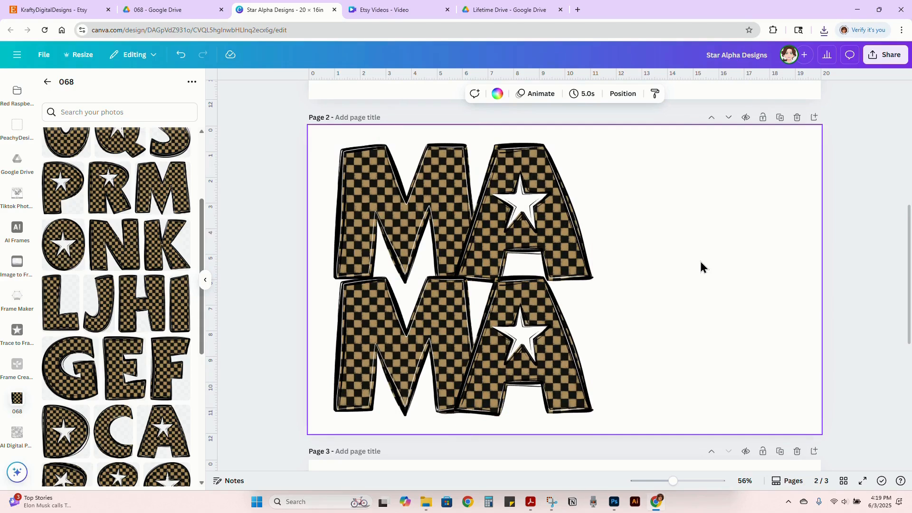
# - Download the stacked MA/MA letters as a transparent PNG and locate it in File Explorer
pyautogui.click(407, 346)
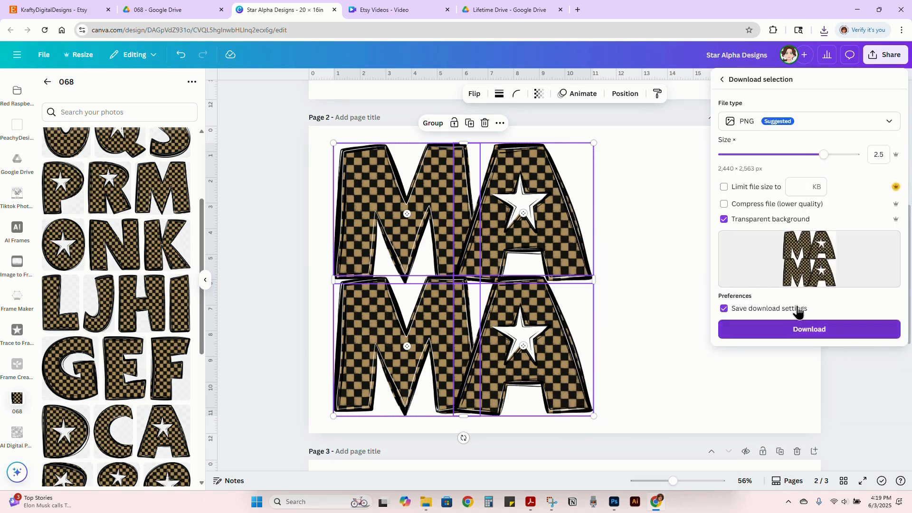
pyautogui.click(808, 329)
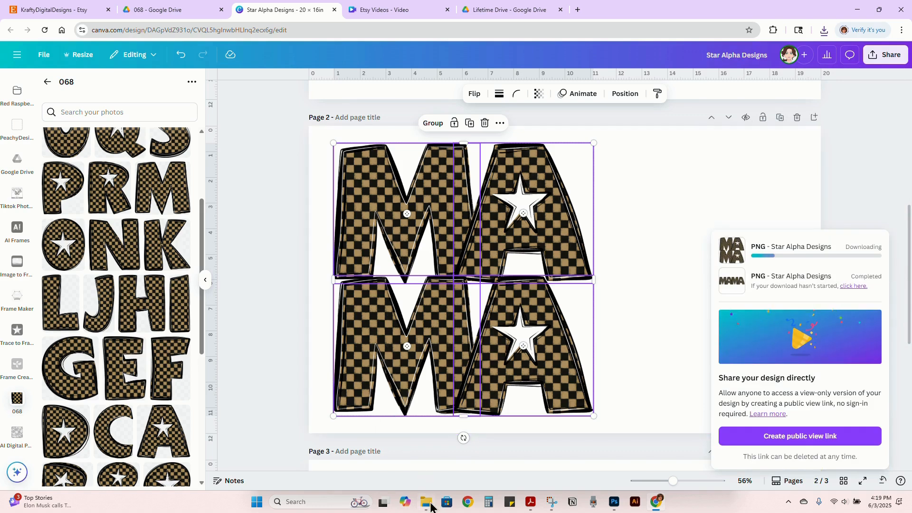
pyautogui.click(427, 501)
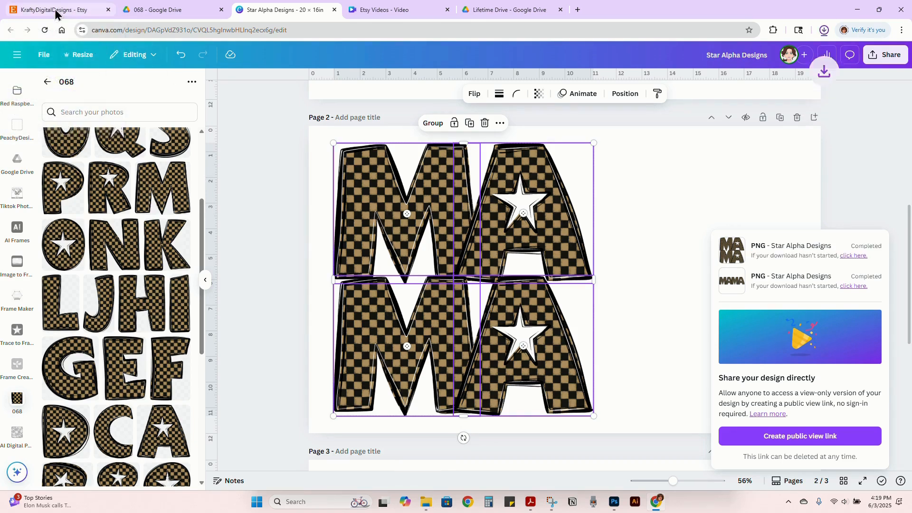
pyautogui.click(279, 133)
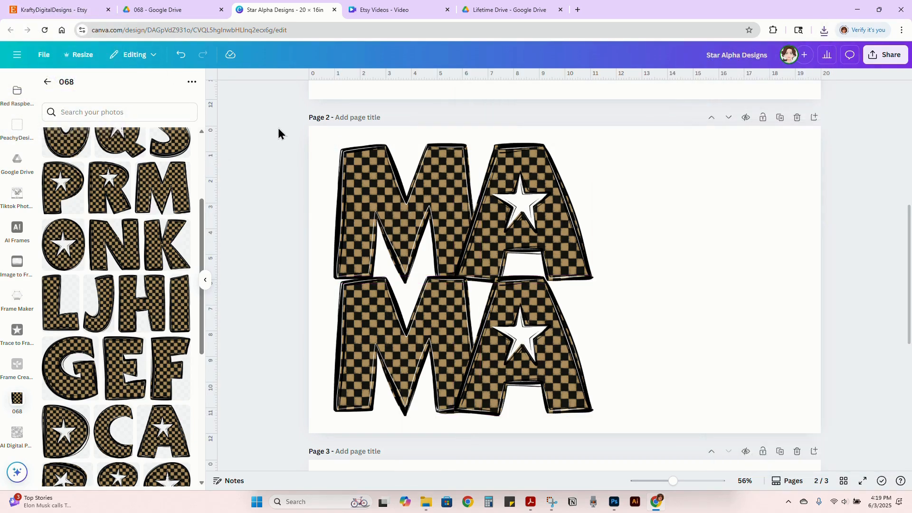
# - Browse the Etsy shop and land on its Sports/Hobbies PNGs listings
pyautogui.click(55, 10)
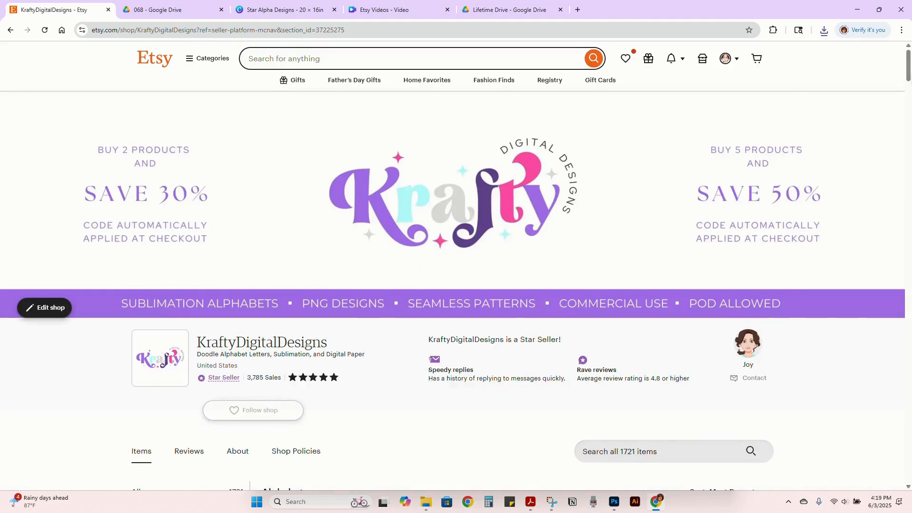
pyautogui.scroll(-3)
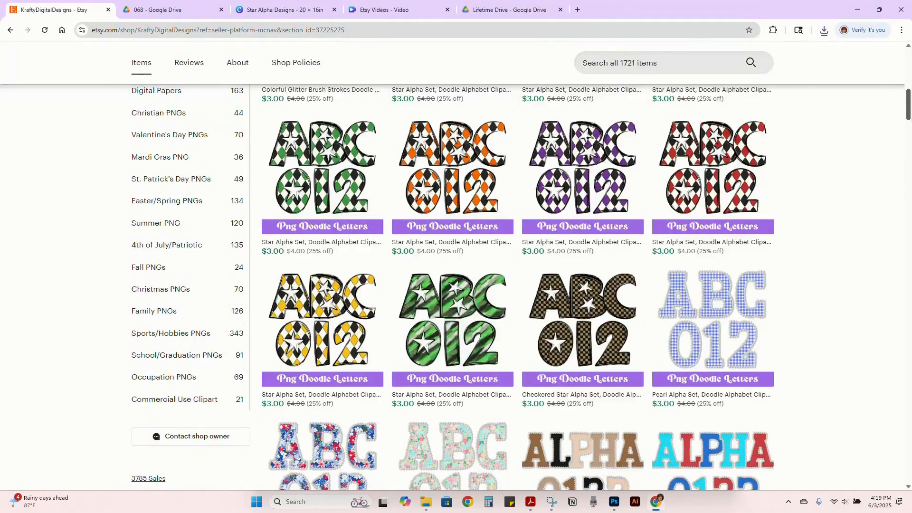
pyautogui.scroll(3)
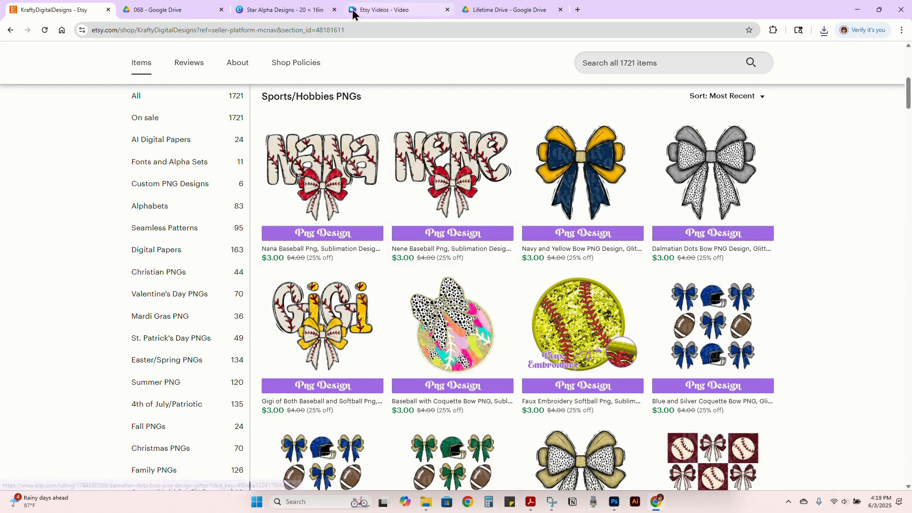
# - Glance at the Etsy Videos and Star Alpha Designs projects, then return to the Etsy shop
pyautogui.click(399, 10)
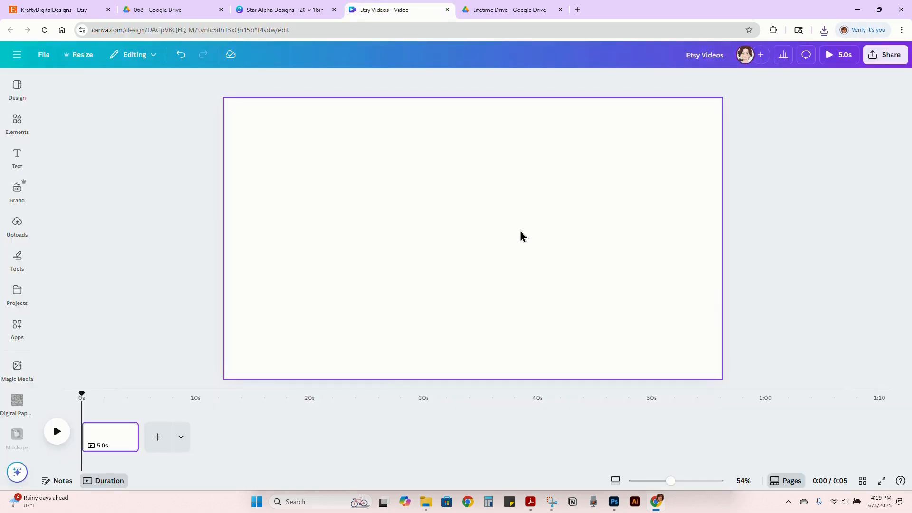
pyautogui.click(283, 10)
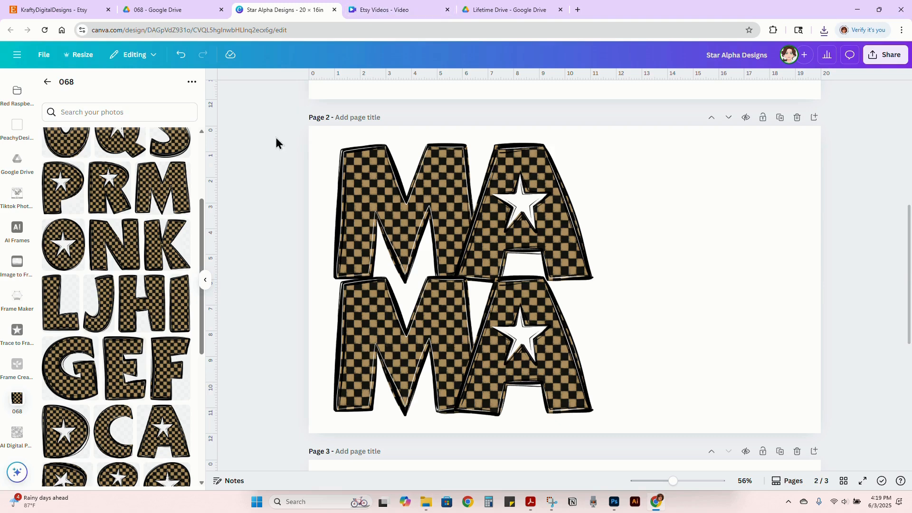
pyautogui.click(58, 10)
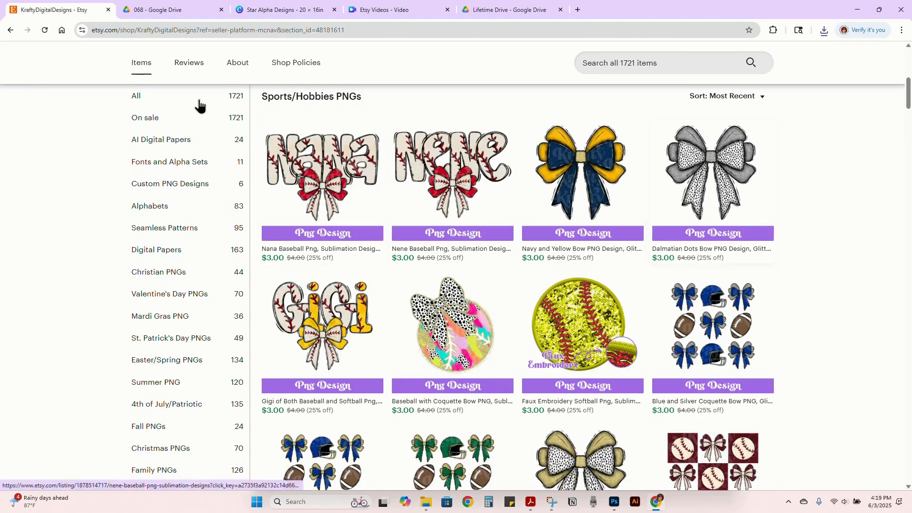
# - Browse the shop's Alphabets listings with the checkered star set, then return to the MAMA design
pyautogui.click(149, 205)
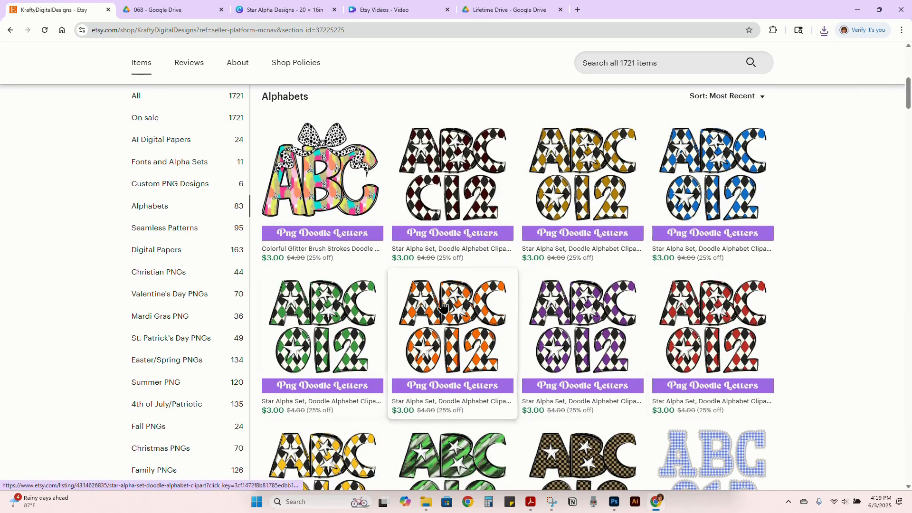
pyautogui.scroll(-3)
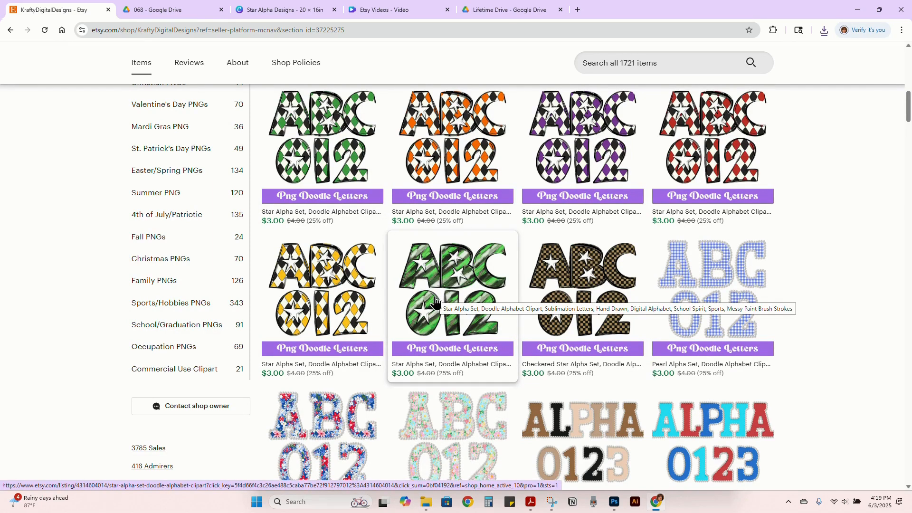
pyautogui.moveTo(443, 276)
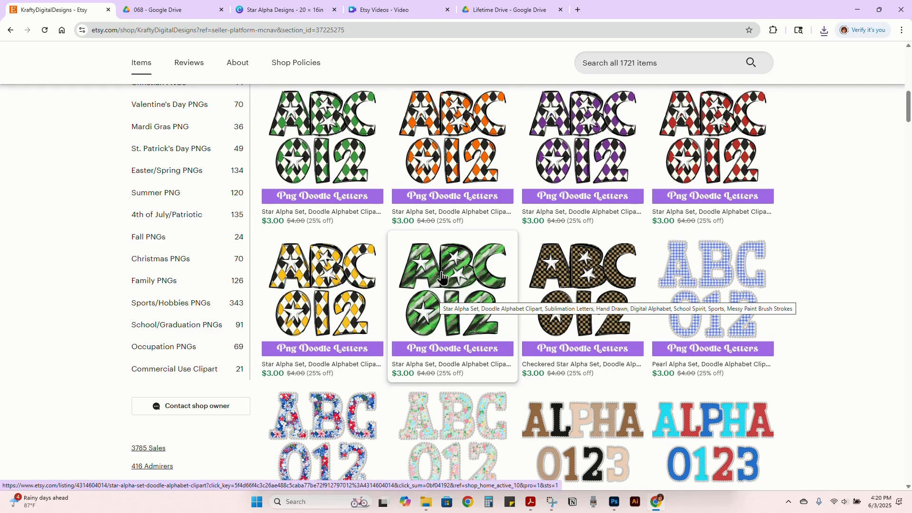
pyautogui.click(285, 10)
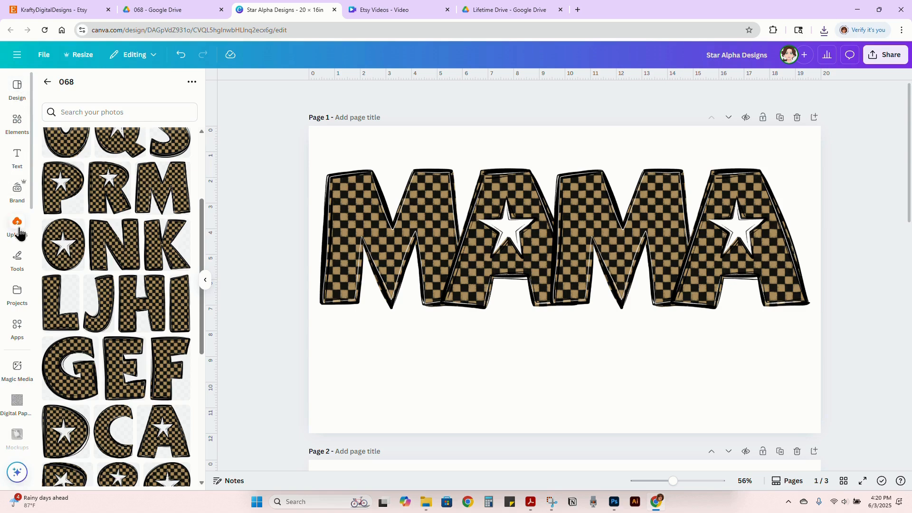
# - Trial harlequin diamond A's from Uploads in MAMA, undoing each swap to keep checkered letters
pyautogui.click(17, 227)
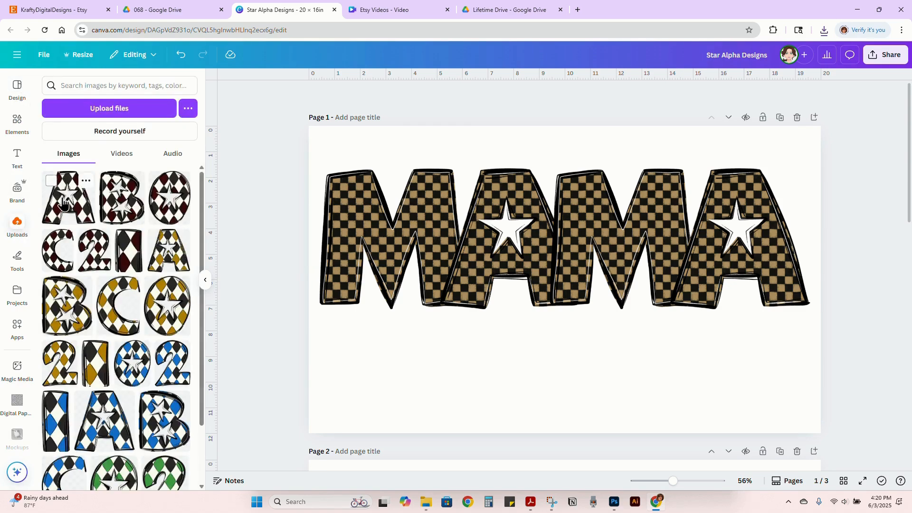
pyautogui.click(67, 198)
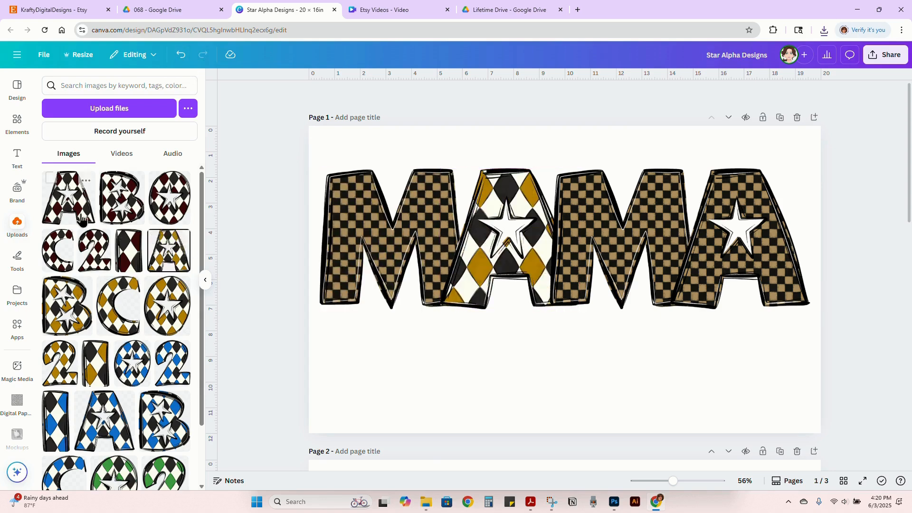
pyautogui.click(181, 55)
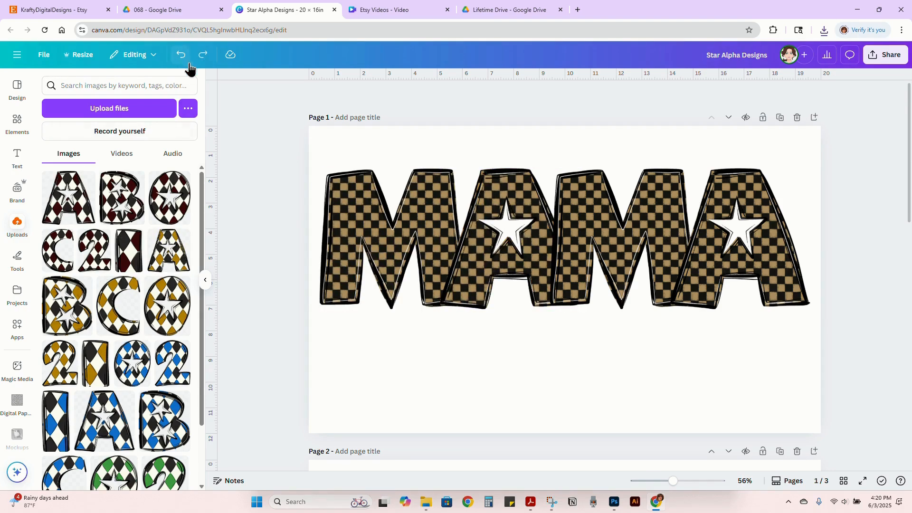
pyautogui.scroll(-3)
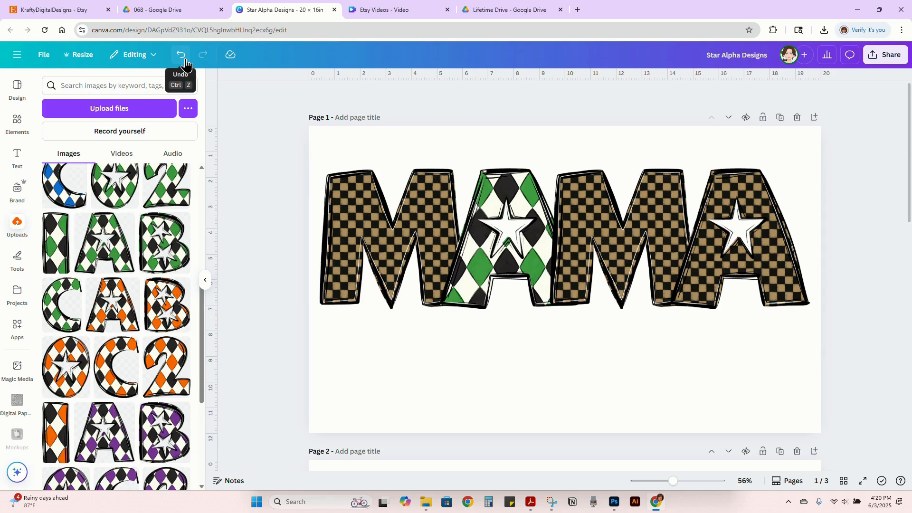
pyautogui.click(181, 54)
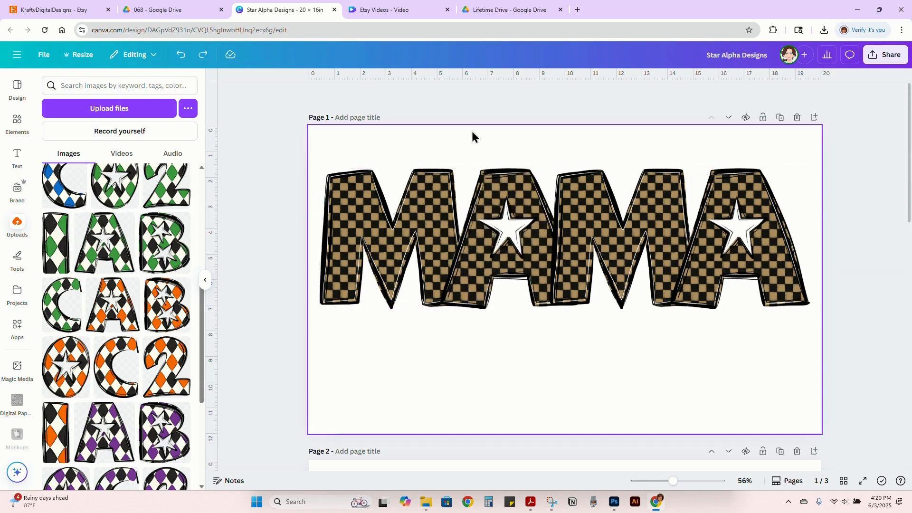
# - Browse the Etsy shop's Fonts and Alpha Sets listings, ending back at Alphabets
pyautogui.click(55, 10)
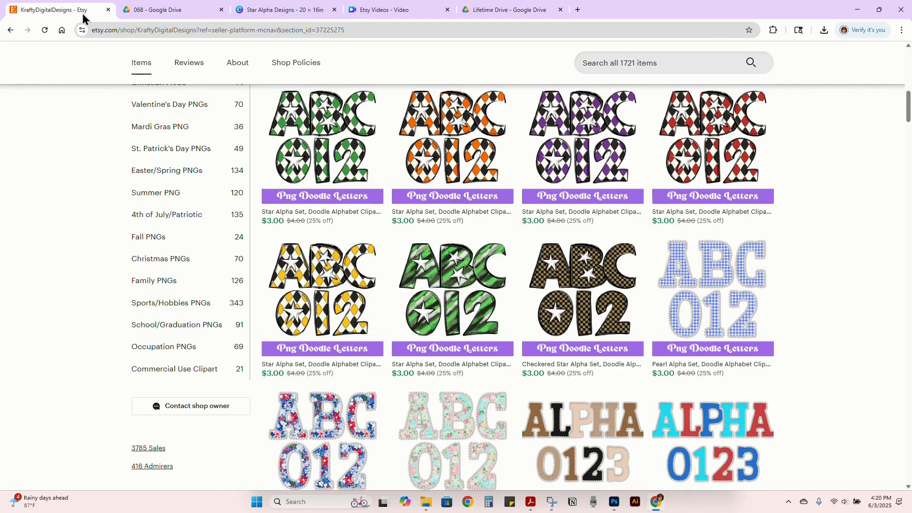
pyautogui.scroll(3)
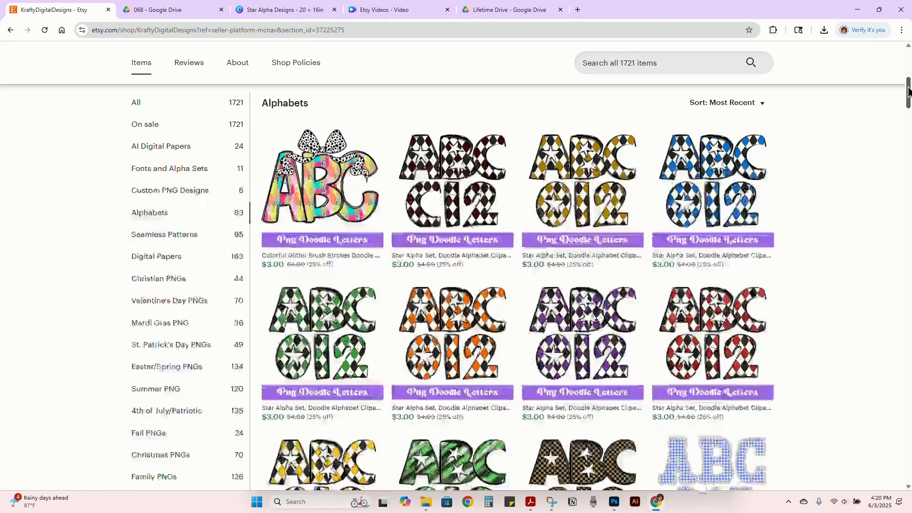
pyautogui.click(169, 168)
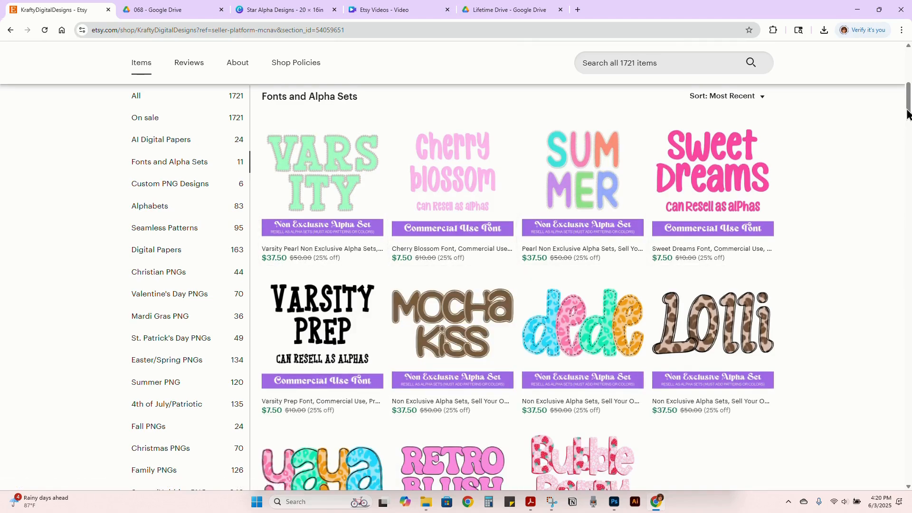
pyautogui.scroll(-3)
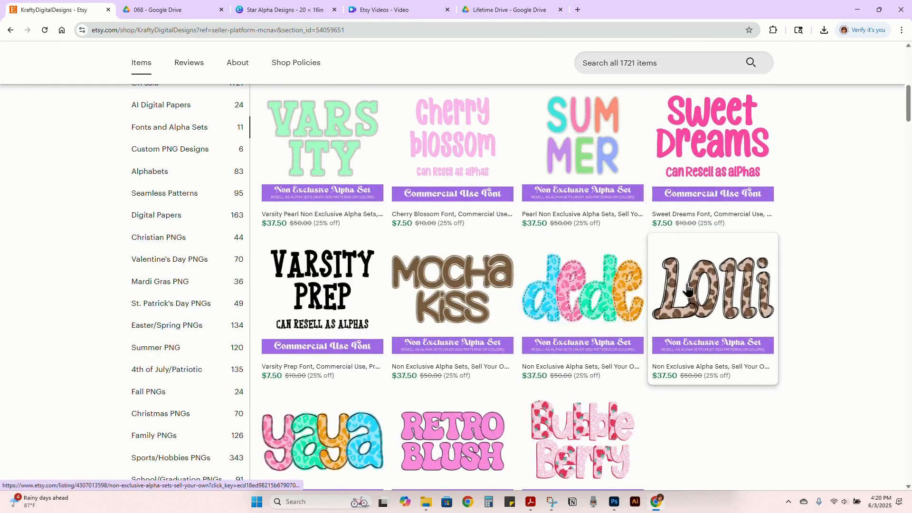
pyautogui.moveTo(310, 138)
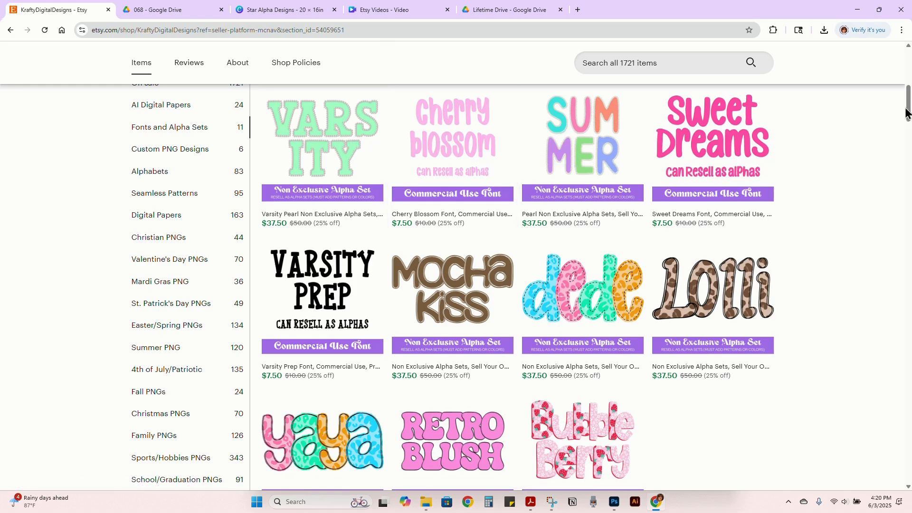
pyautogui.scroll(-3)
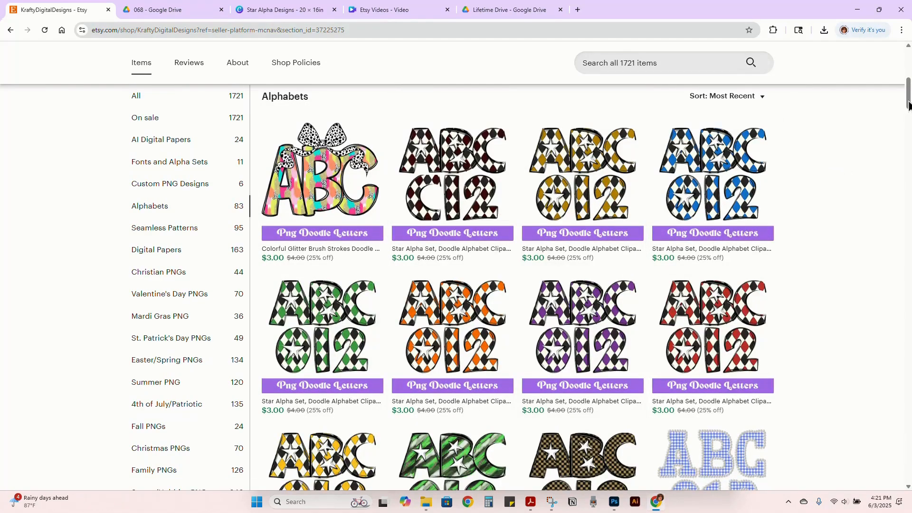
pyautogui.scroll(-3)
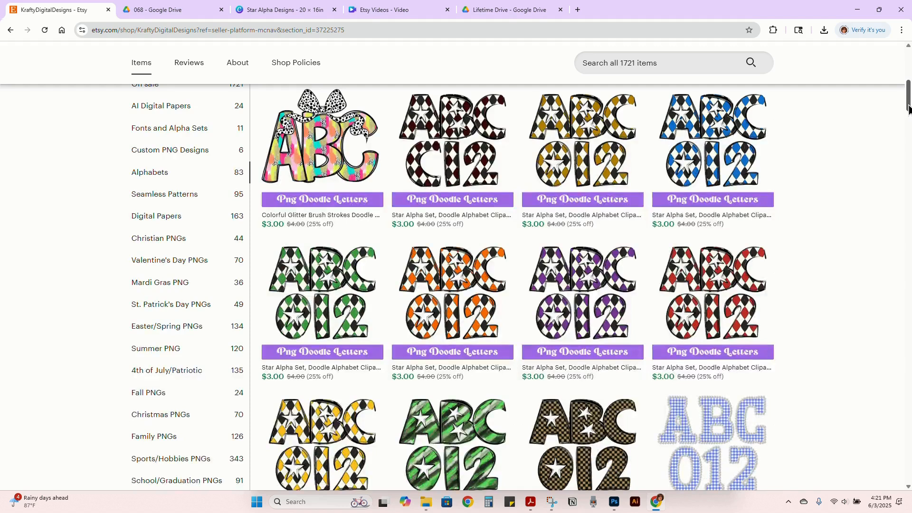
pyautogui.scroll(-3)
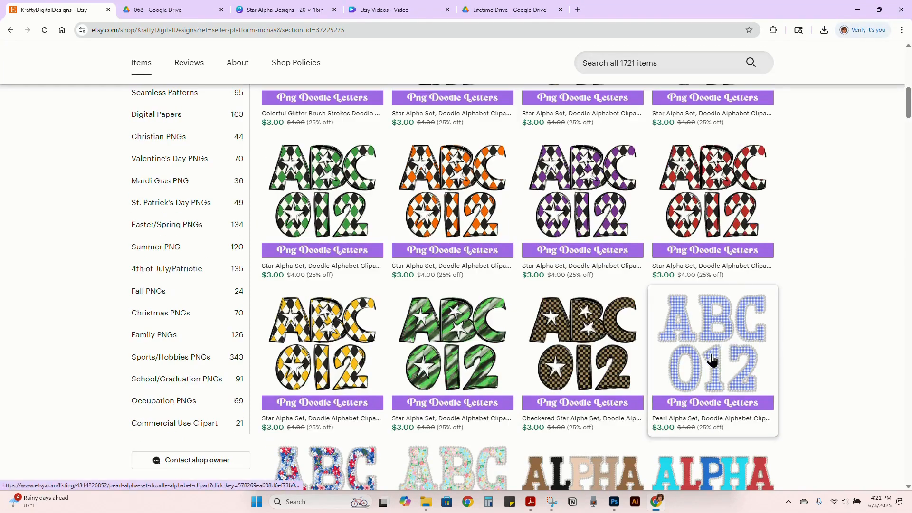
pyautogui.click(711, 355)
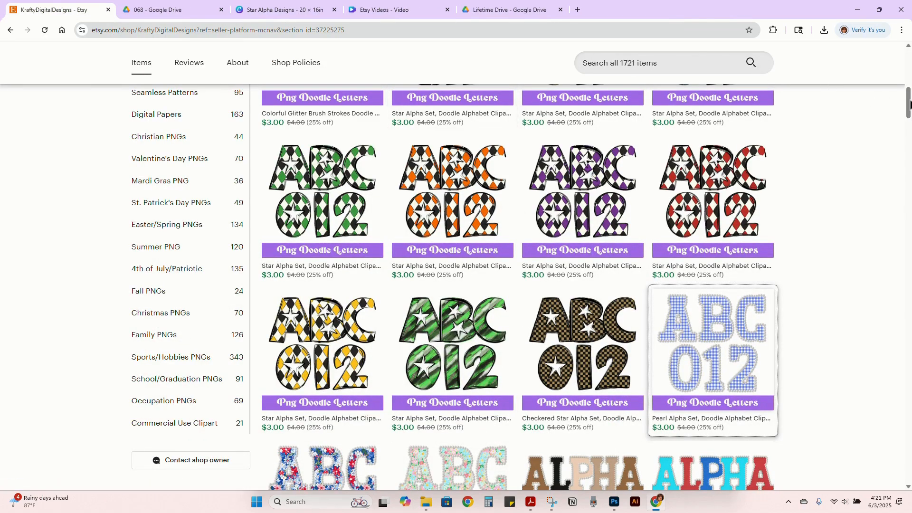
pyautogui.scroll(3)
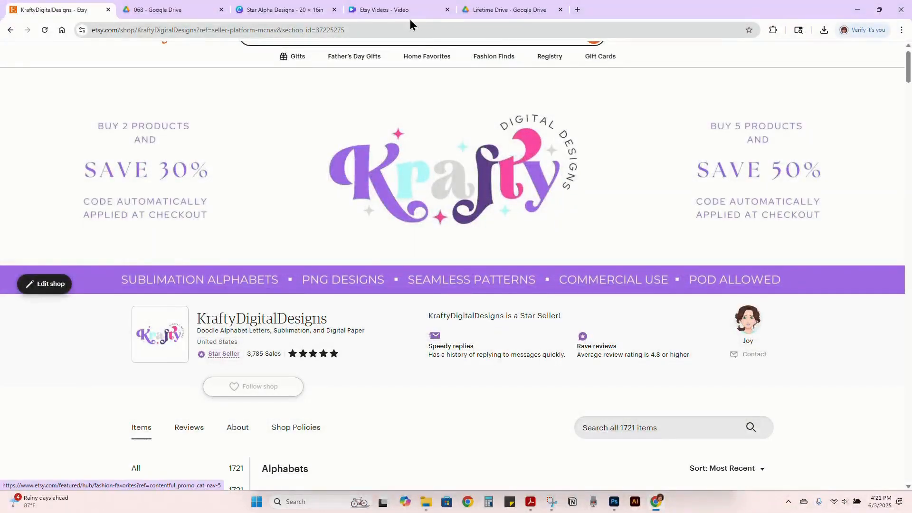